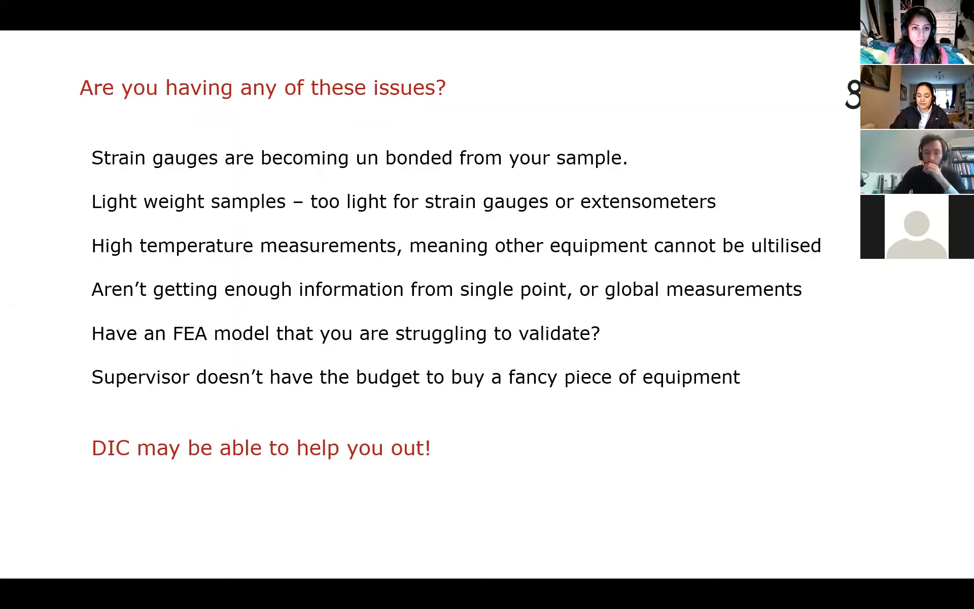
Advance the slideshow to the From 2D Images to Strains slide
key(Right)
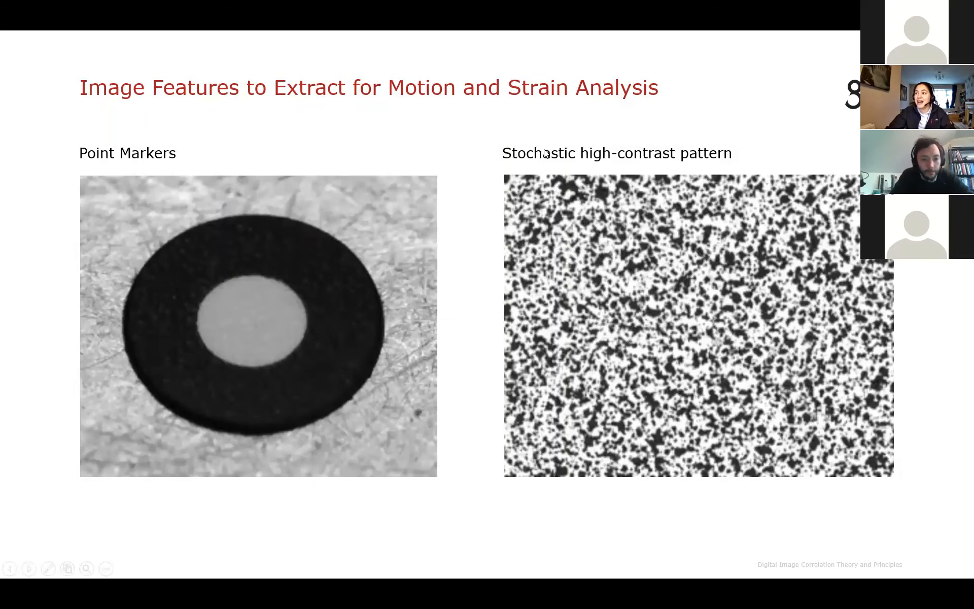
mouse_move(800, 256)
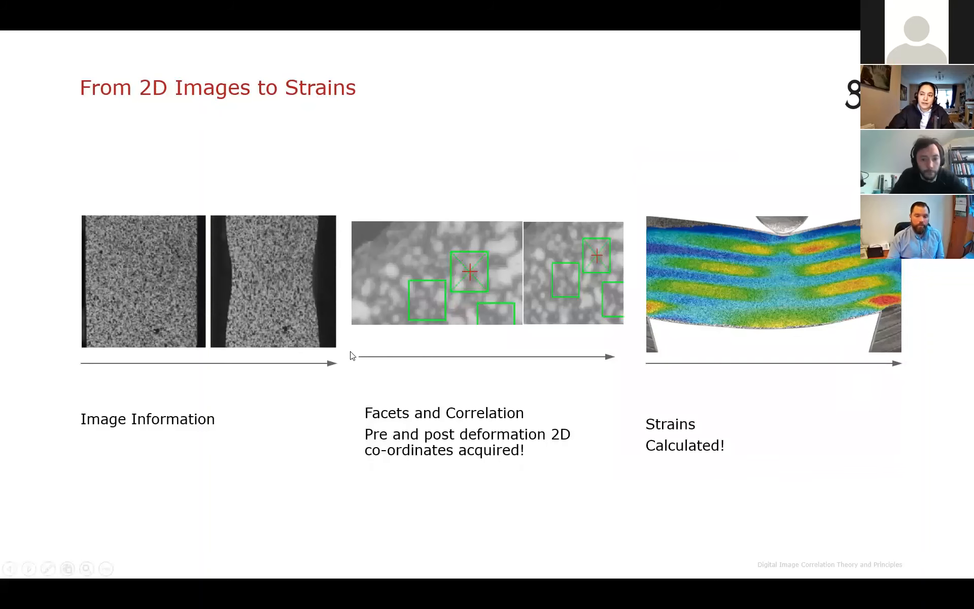
mouse_move(159, 414)
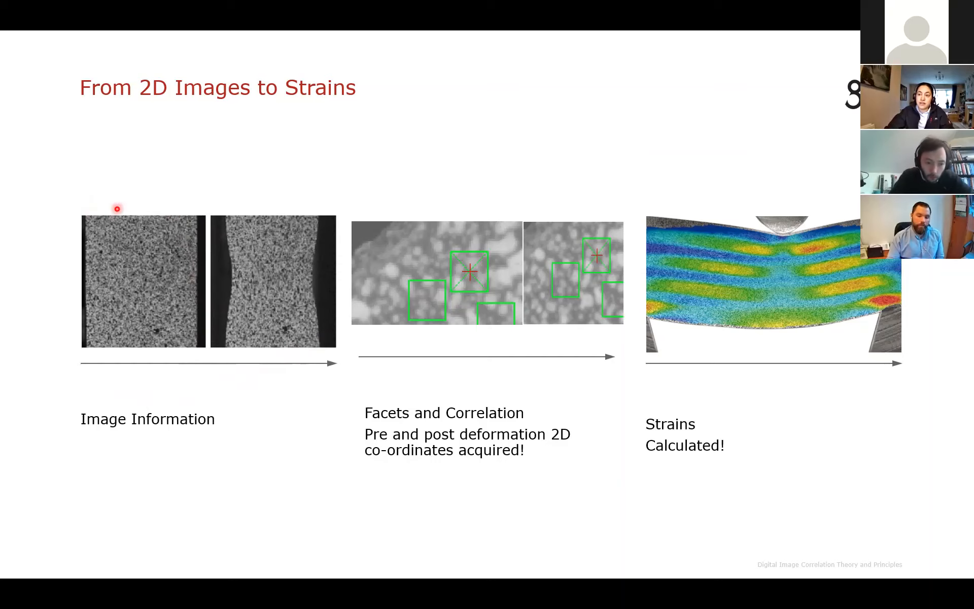
mouse_move(344, 252)
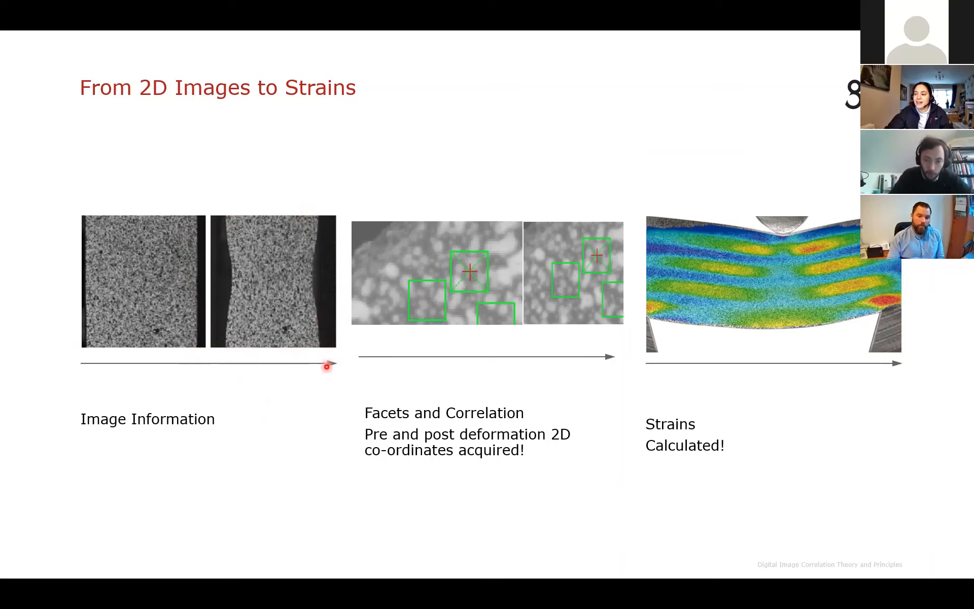
mouse_move(396, 342)
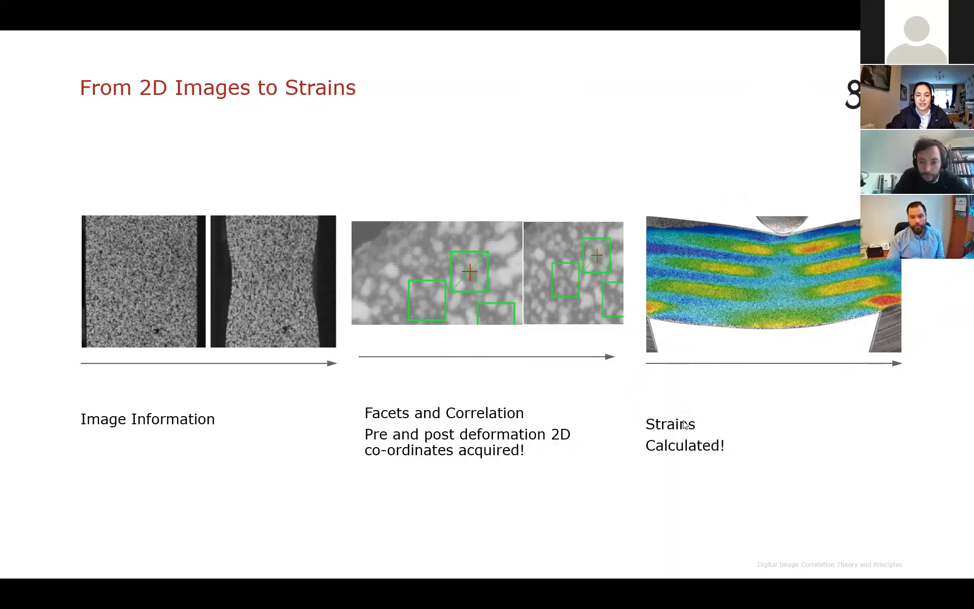
Advance the slideshow to the Ideal Setup (2D Measurement) slide with the camera and tensile diagram
key(right)
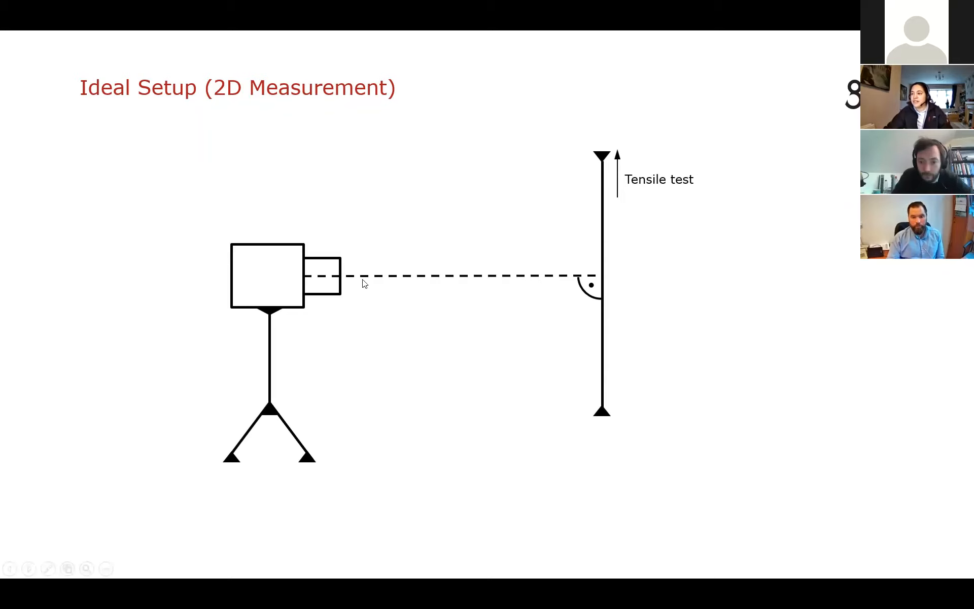
click(349, 258)
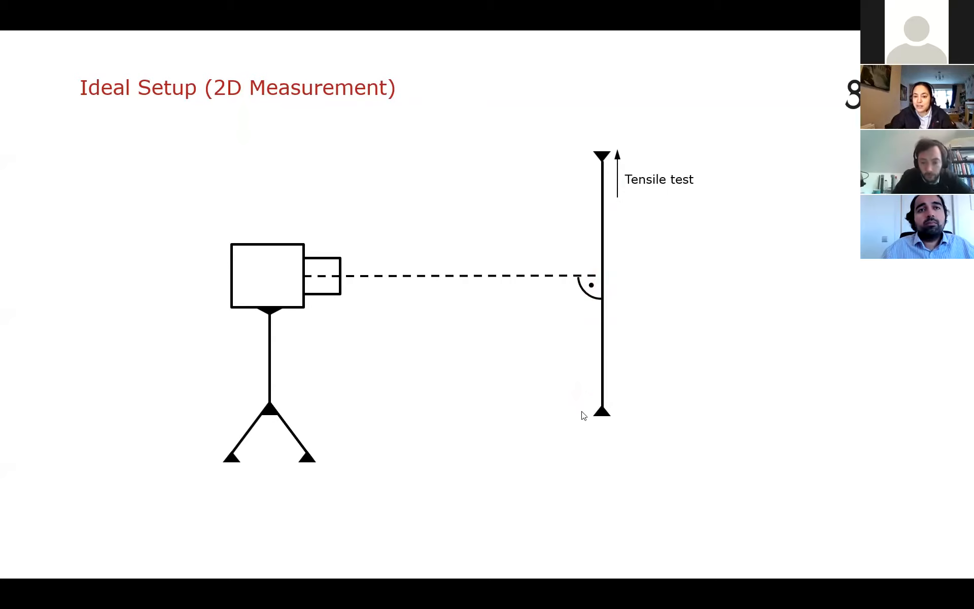
key(Right)
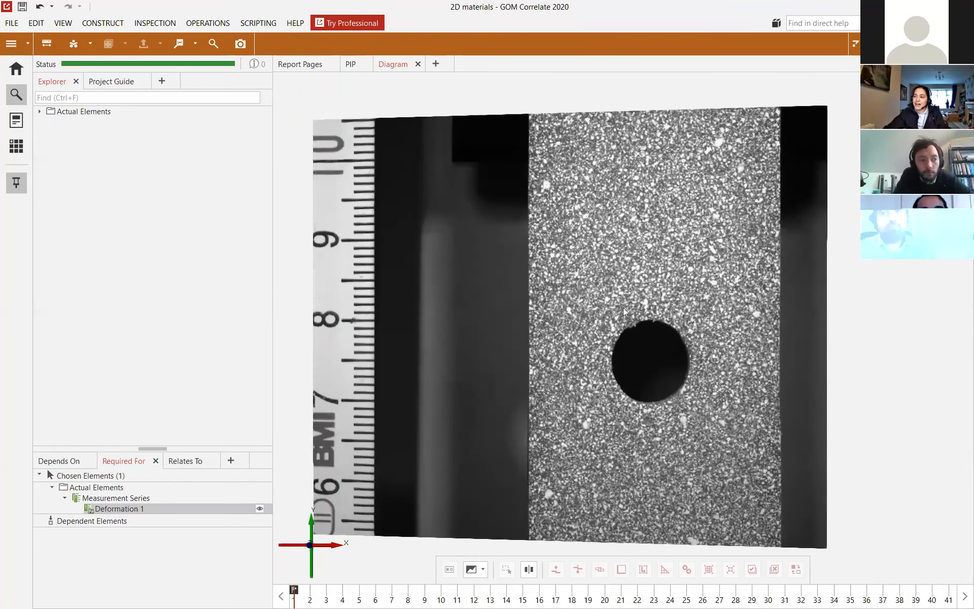
Show the 2D materials project with the speckled hole specimen beside the ruler
click(472, 570)
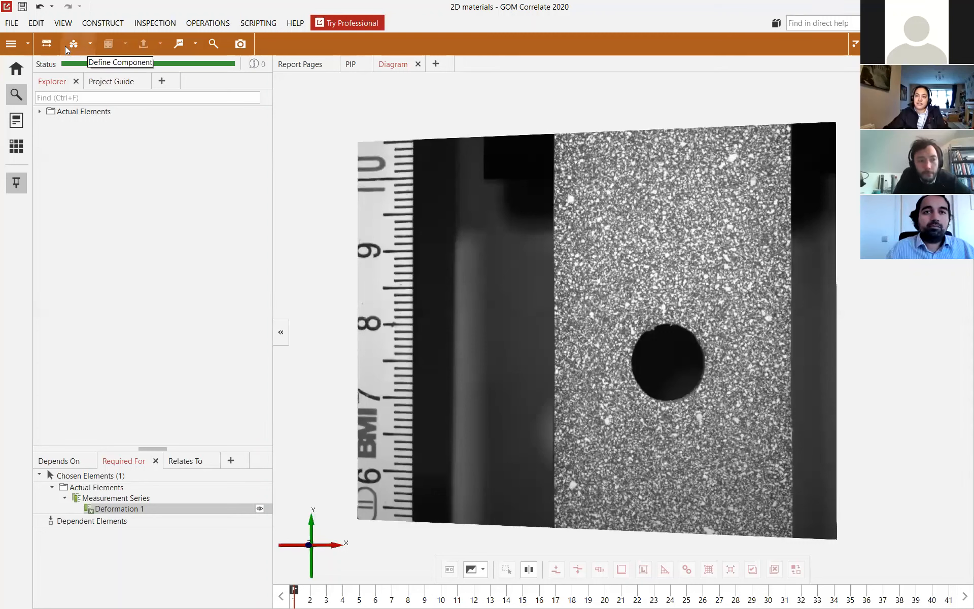
mouse_move(46, 43)
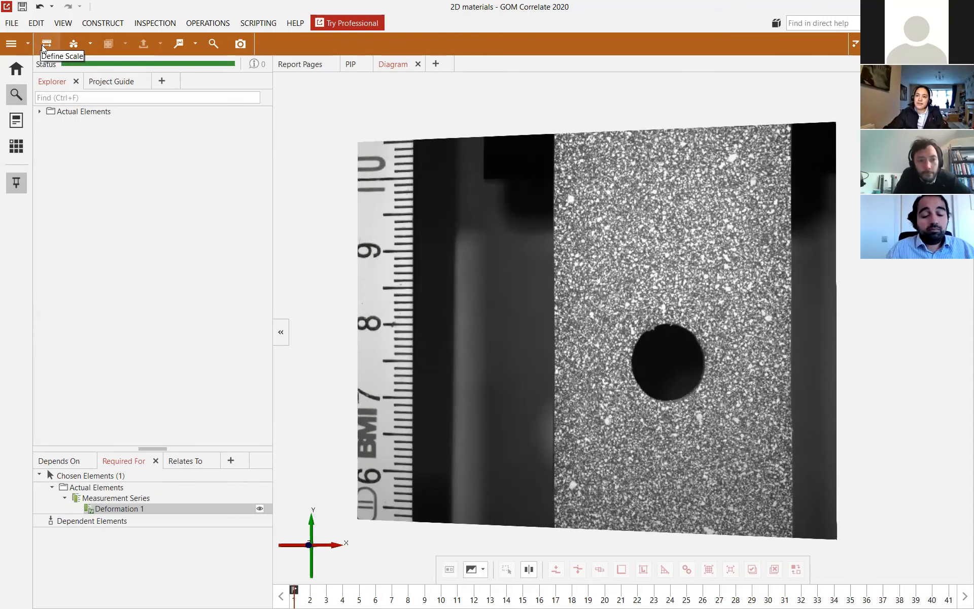
mouse_move(142, 46)
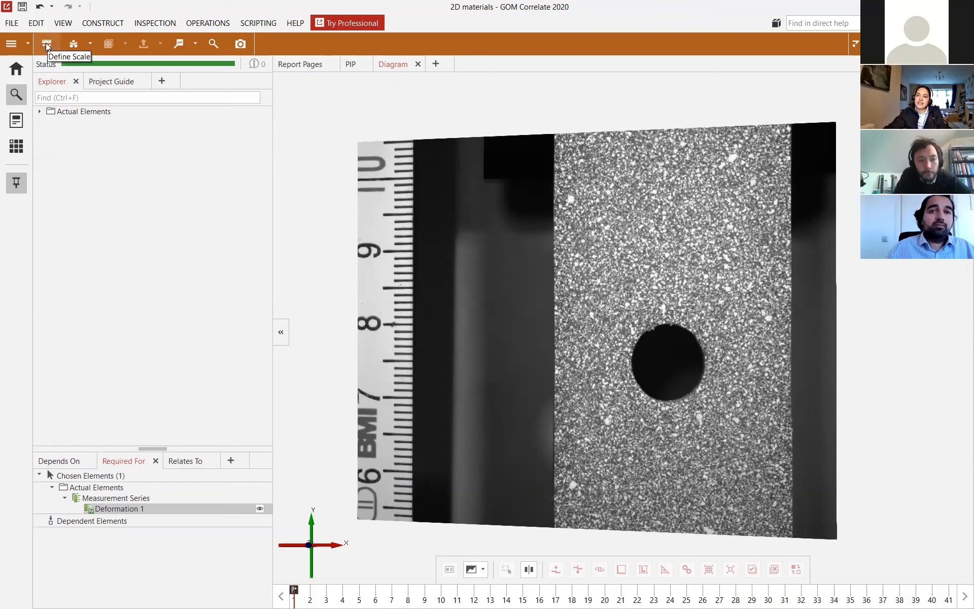
Define the image scale as 40 mm between the ruler's 6 and 10 marks
click(46, 44)
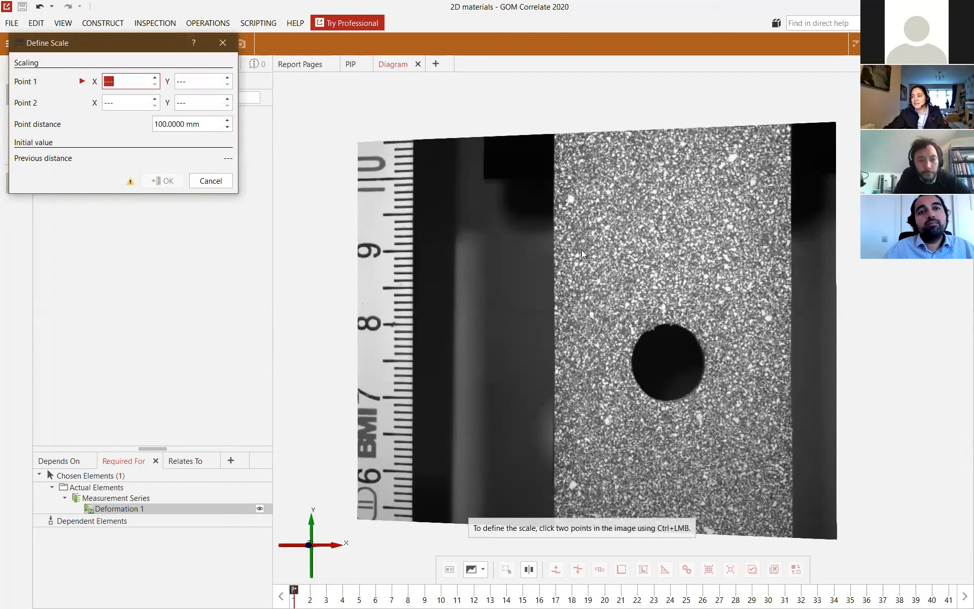
mouse_move(410, 475)
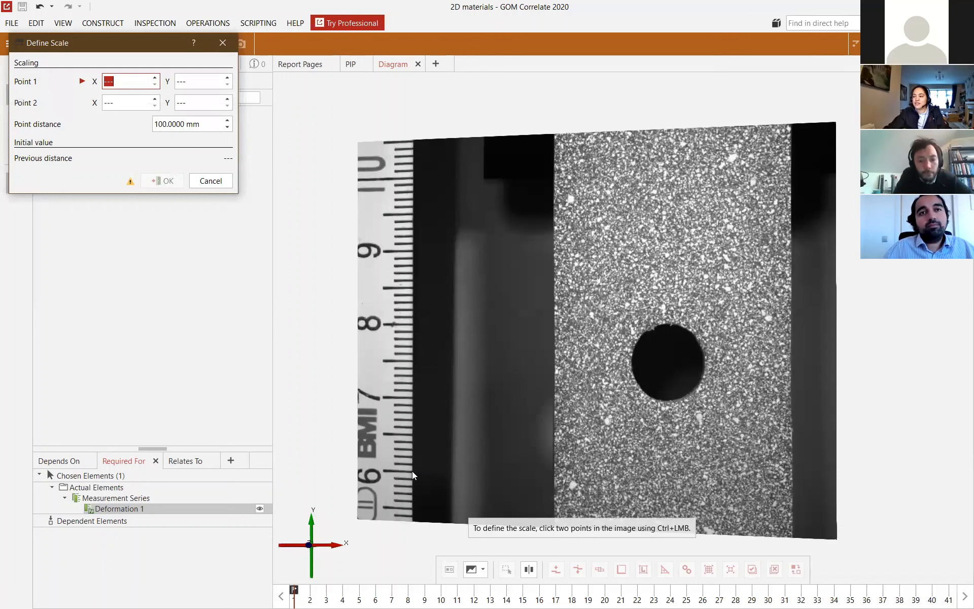
click(413, 471)
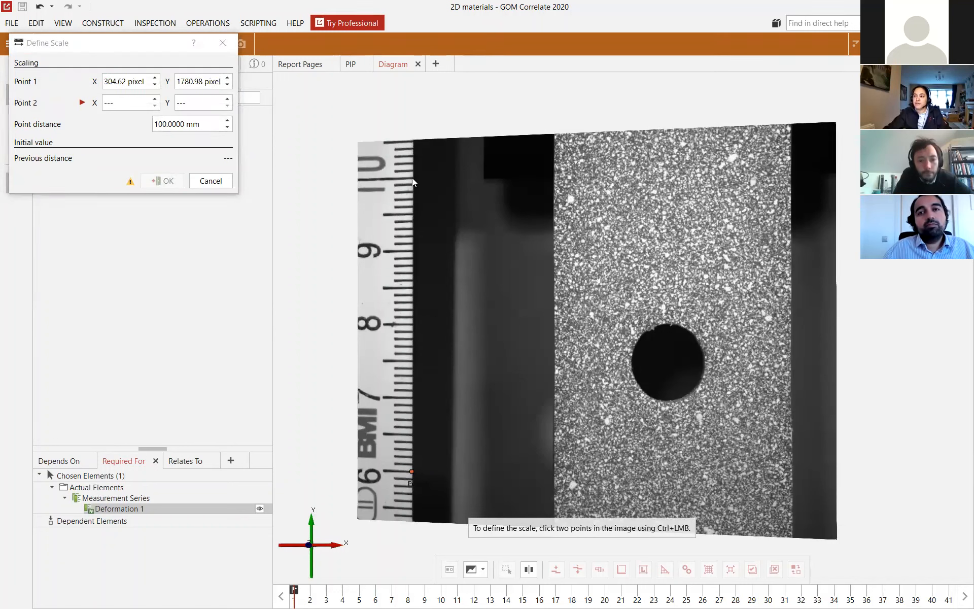
click(411, 470)
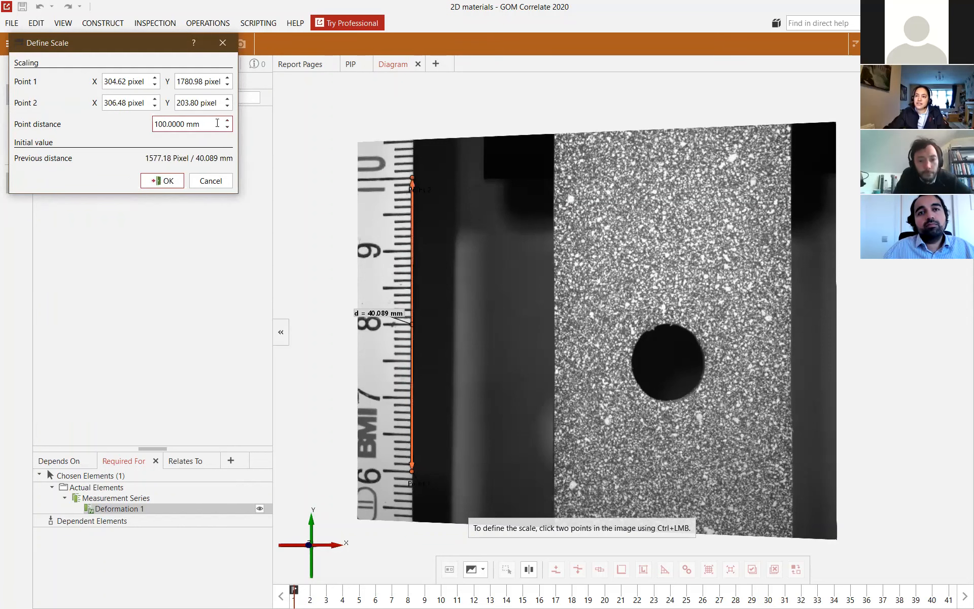
text(40)
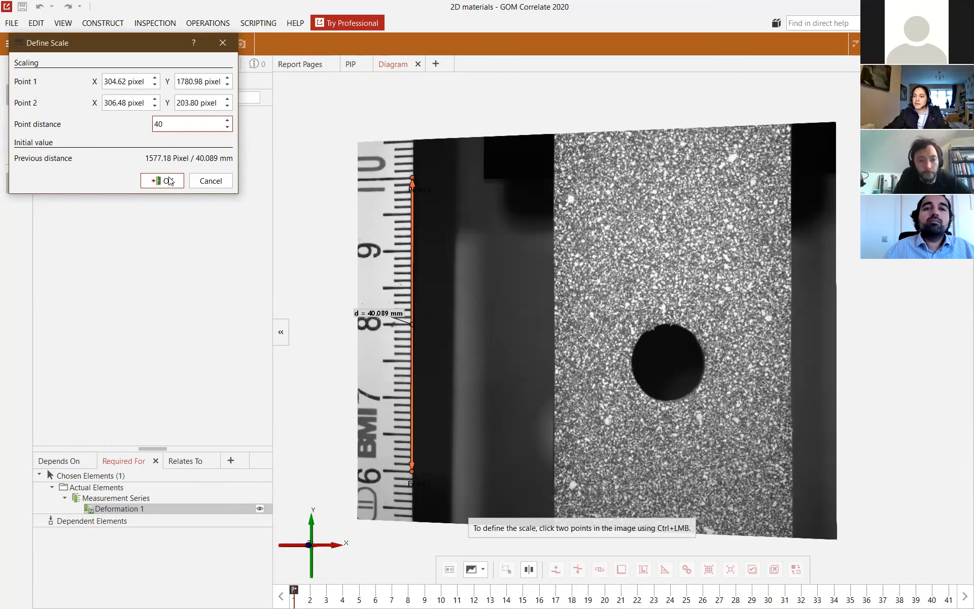
click(160, 181)
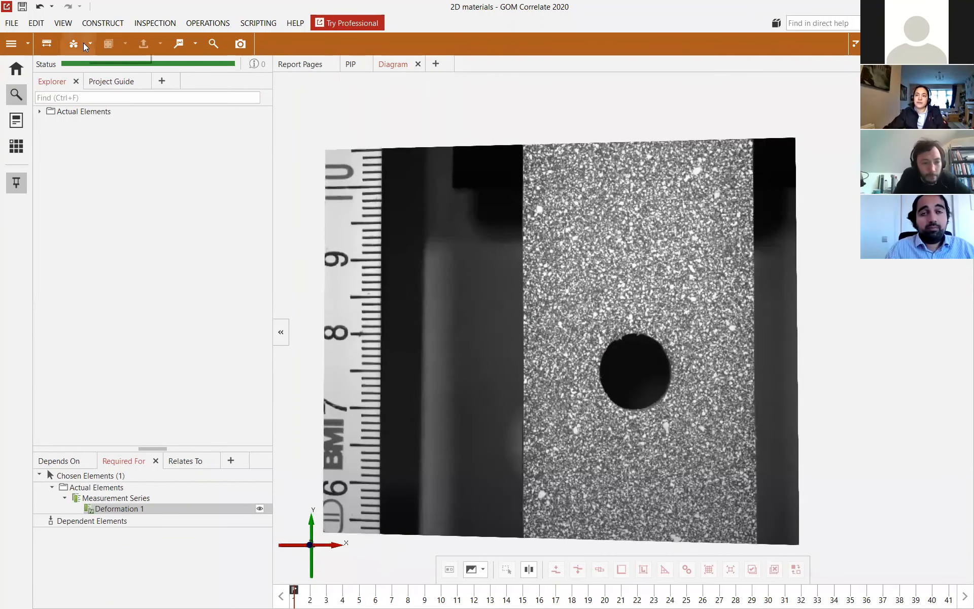
Preview Surface component 1 with 19-pixel facets and 15-pixel point distance over the specimen
click(73, 43)
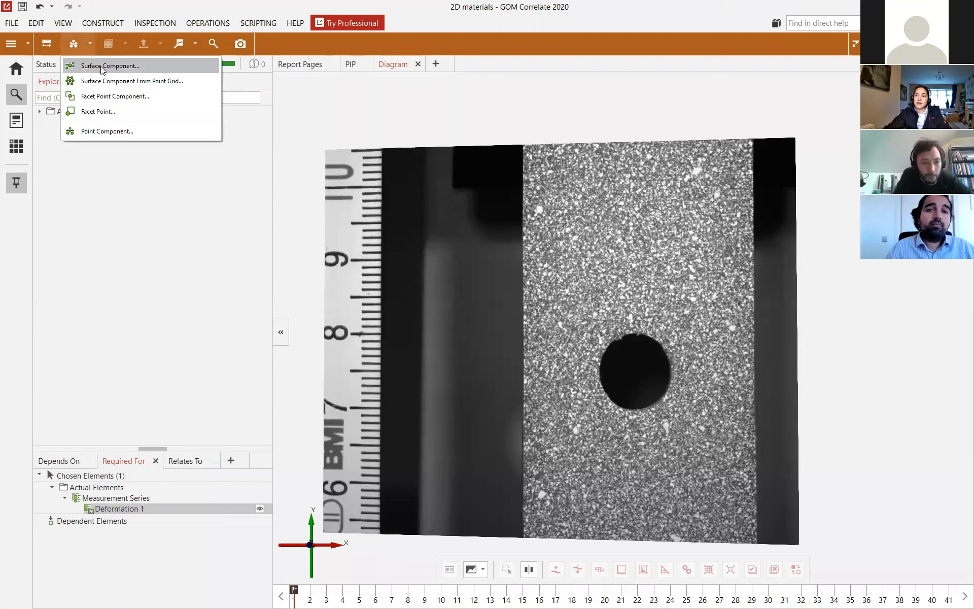
click(112, 65)
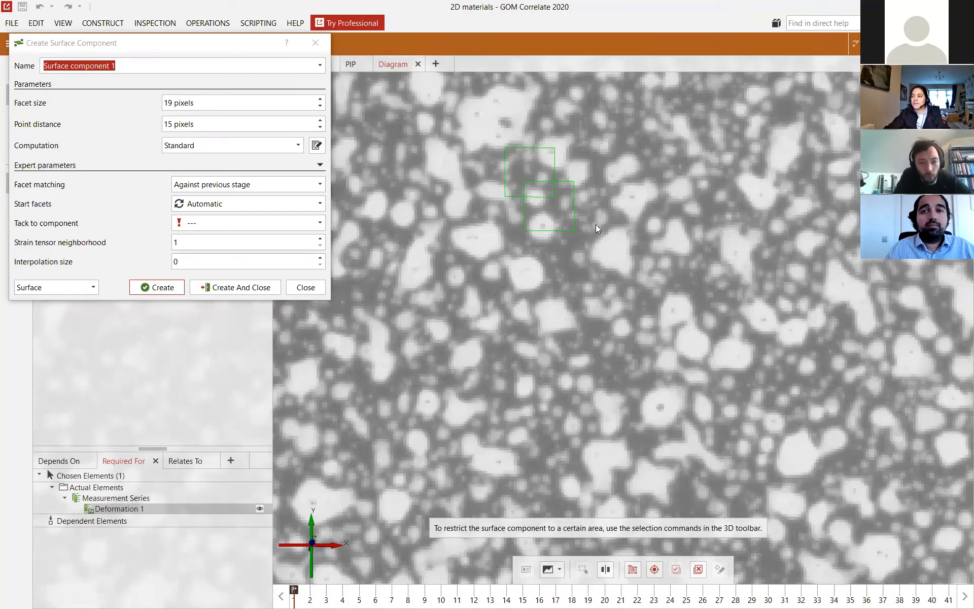
mouse_move(693, 211)
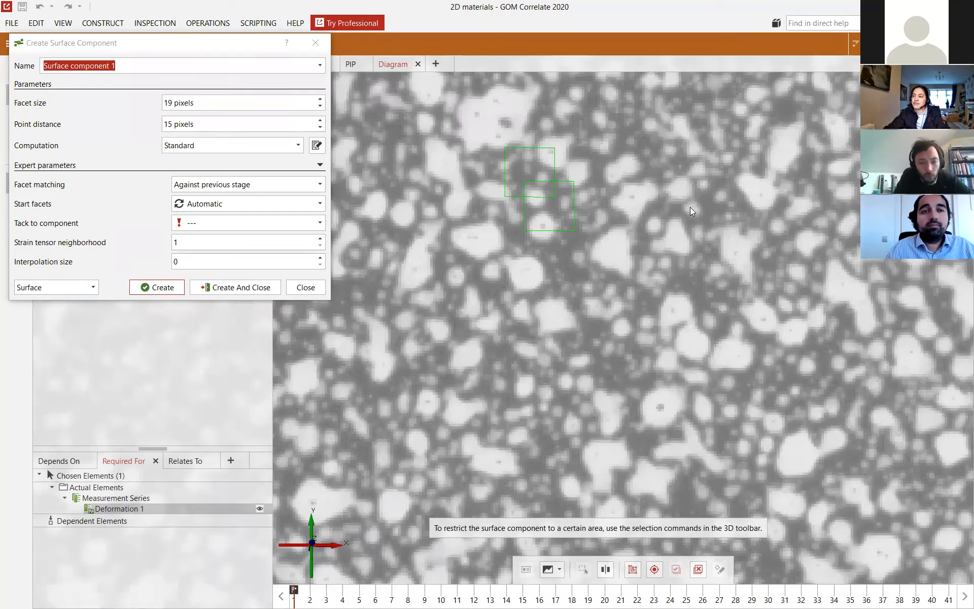
mouse_move(776, 237)
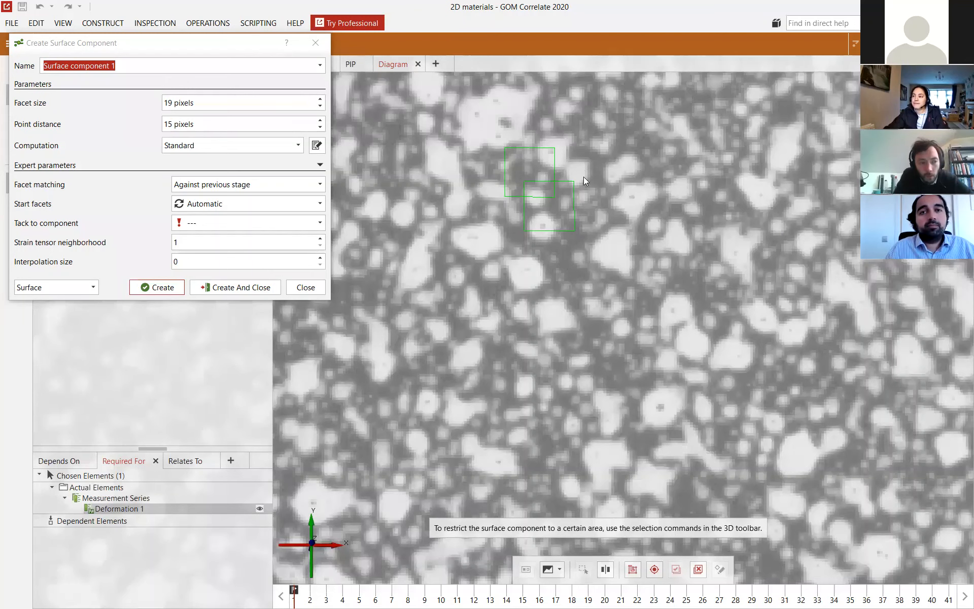
mouse_move(642, 235)
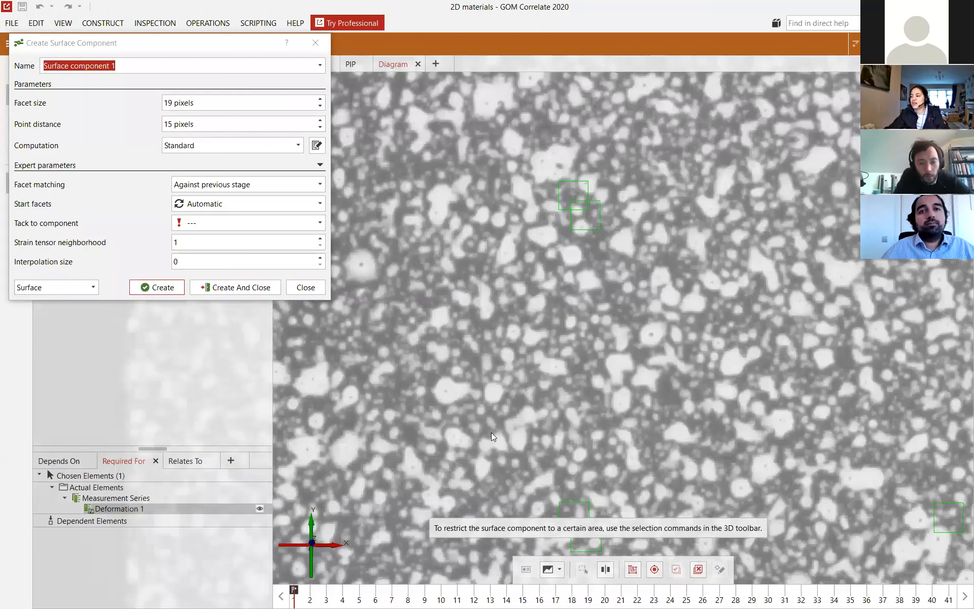
mouse_move(536, 348)
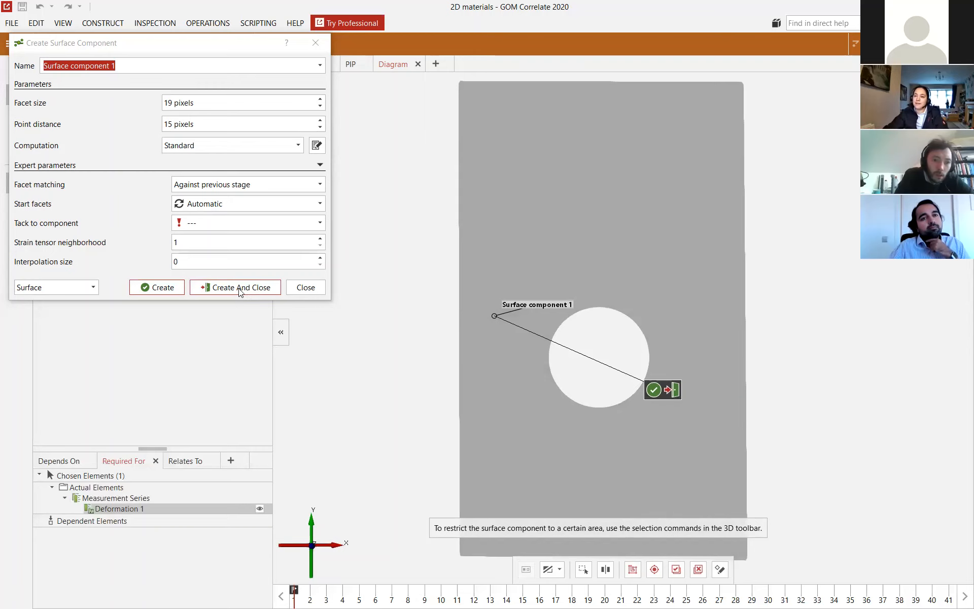
Create Surface component 1 and display the speckle camera image of Deformation 1
click(235, 287)
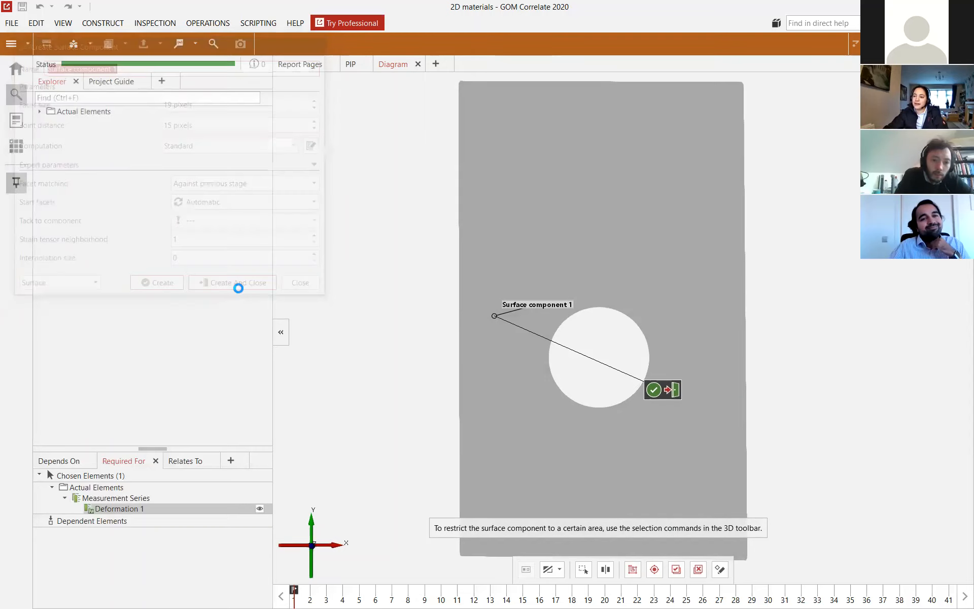
click(236, 284)
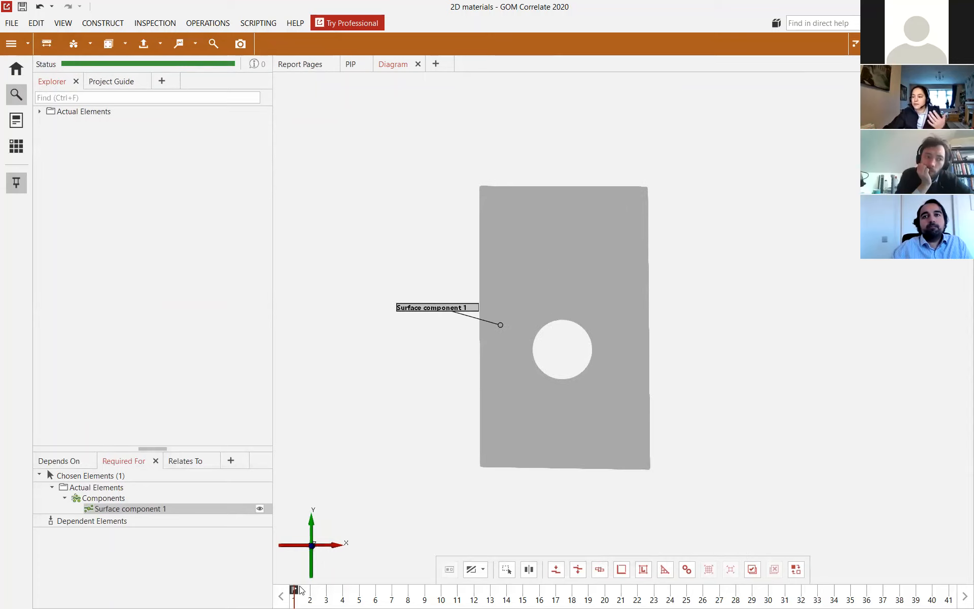
click(475, 569)
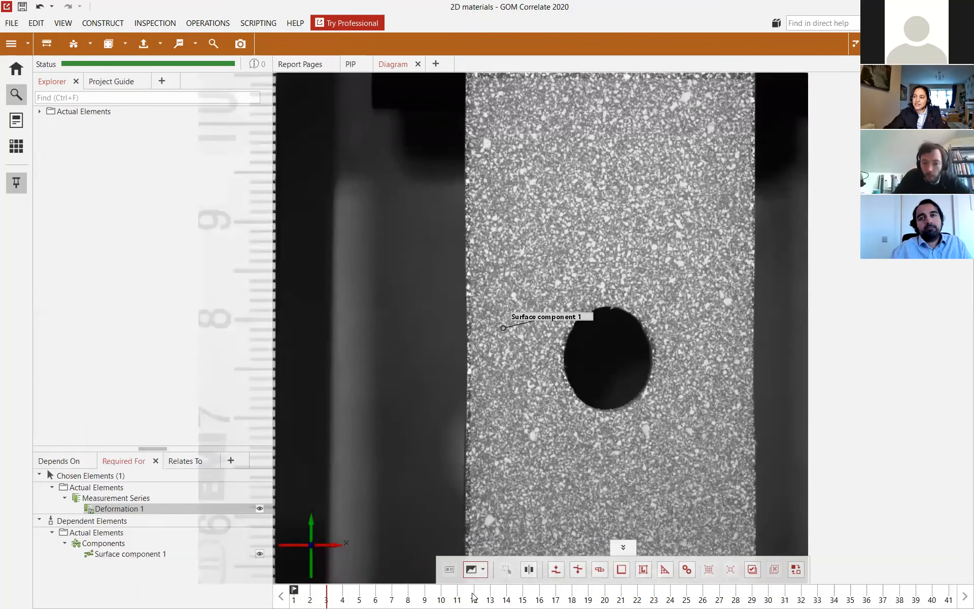
Display the triangulated facet mesh of Surface component 1 around the hole
click(408, 600)
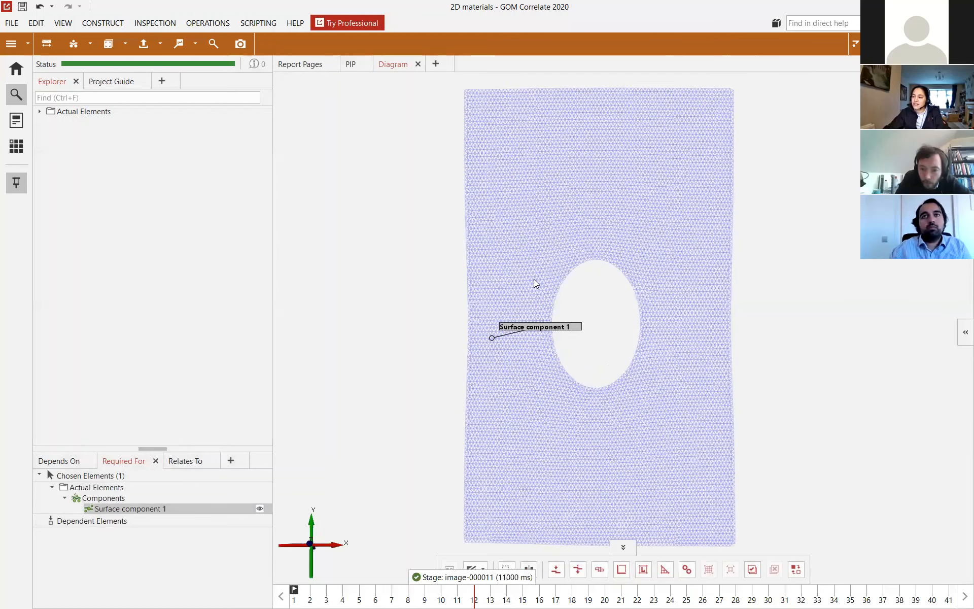
mouse_move(541, 284)
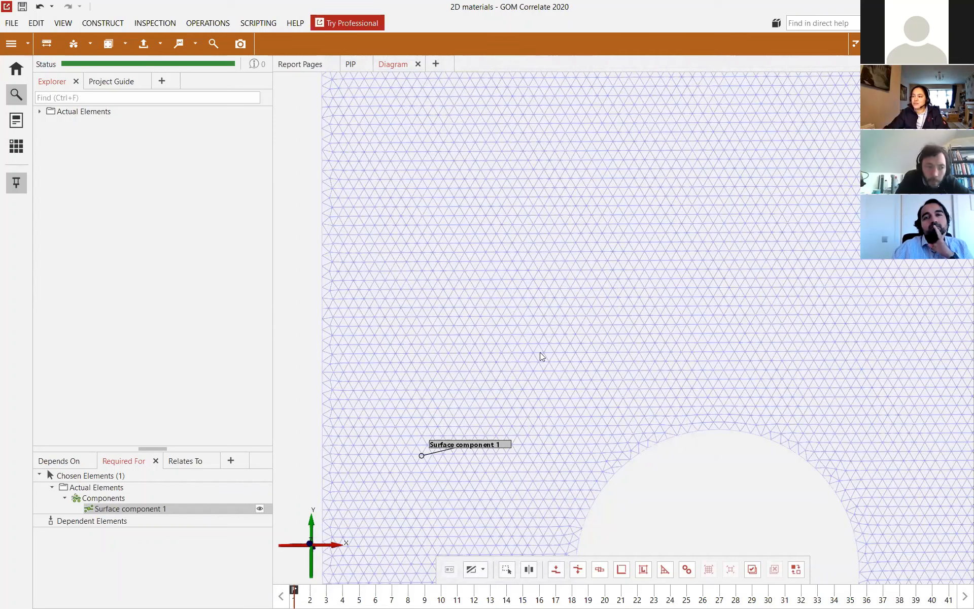
mouse_move(607, 304)
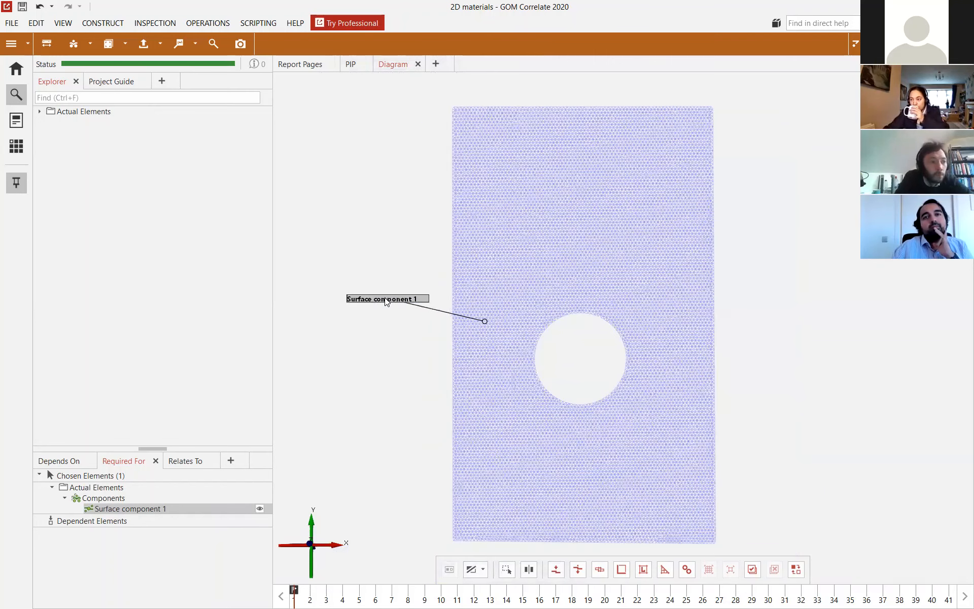
mouse_move(361, 213)
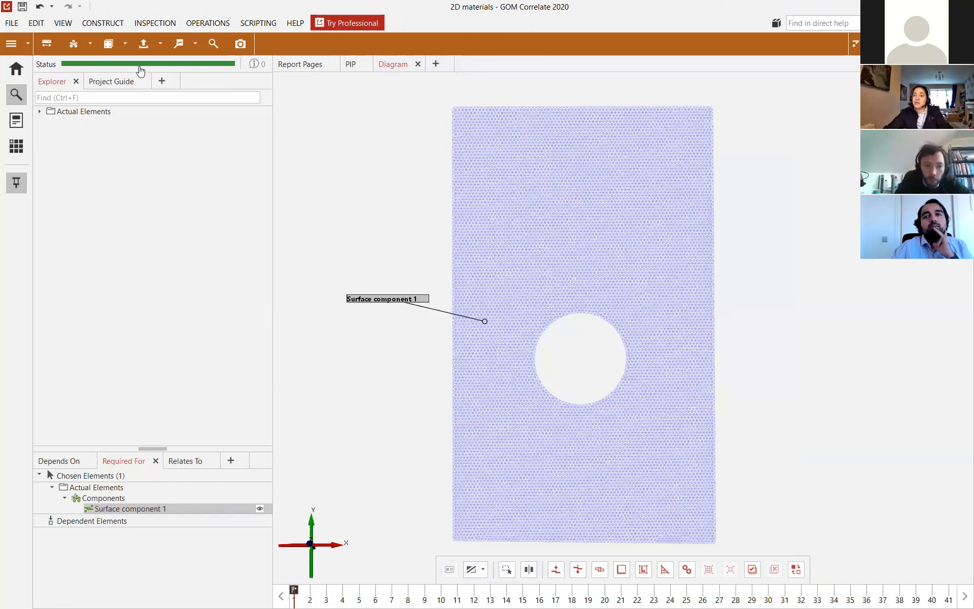
Add a Major Strain (eps1) check to Surface component 1 and view it at a later deformation stage
click(108, 43)
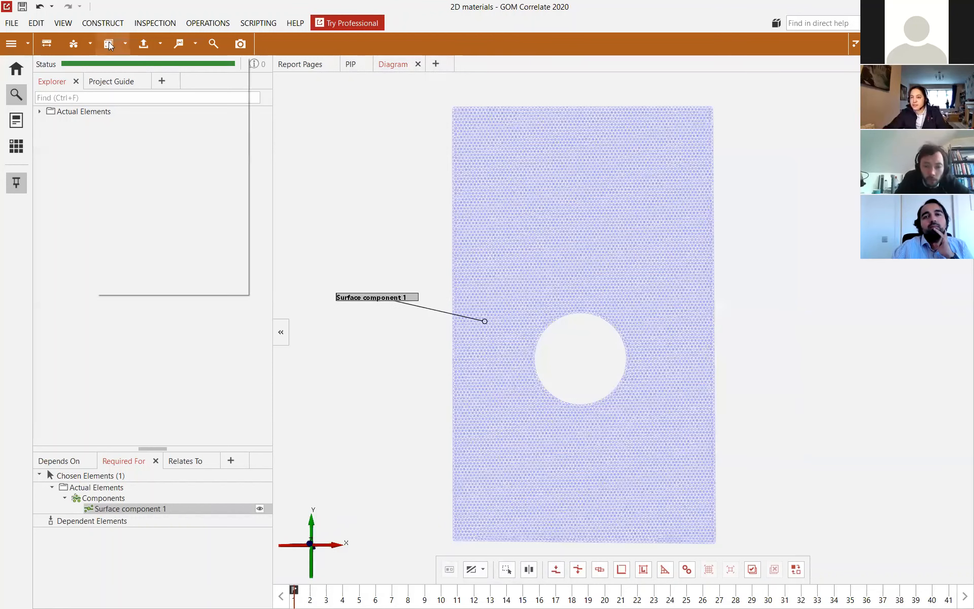
click(108, 44)
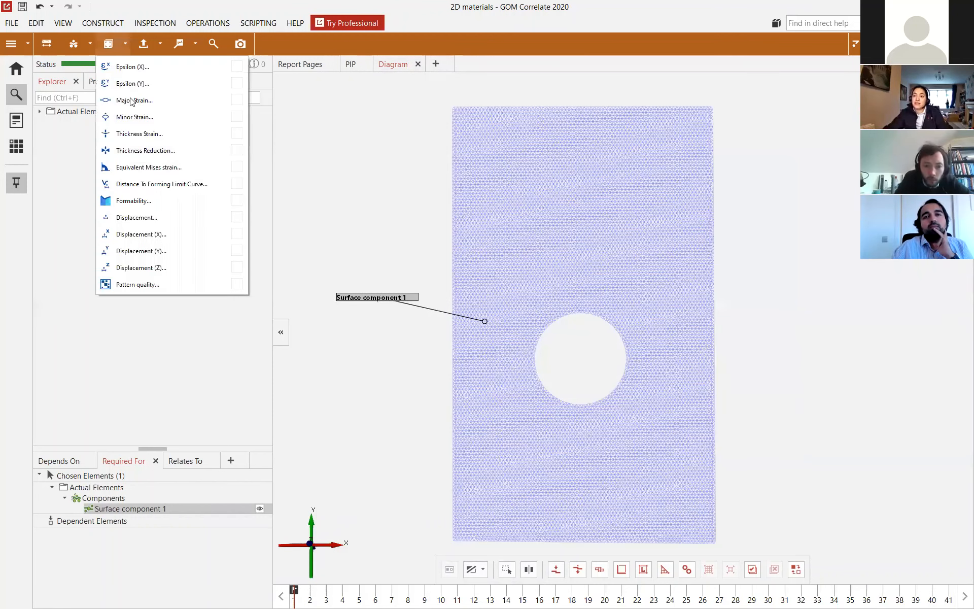
mouse_move(134, 101)
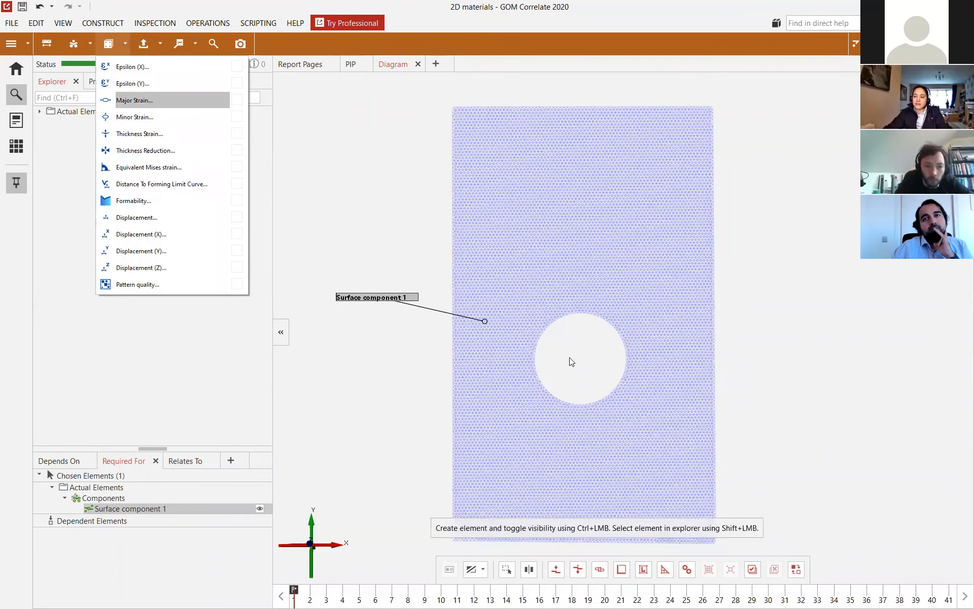
click(134, 100)
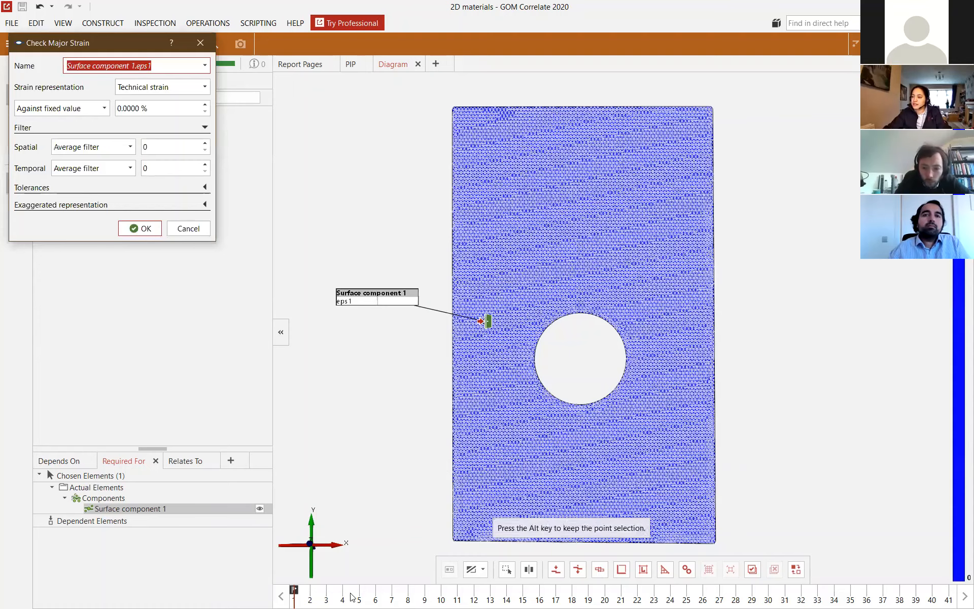
click(139, 228)
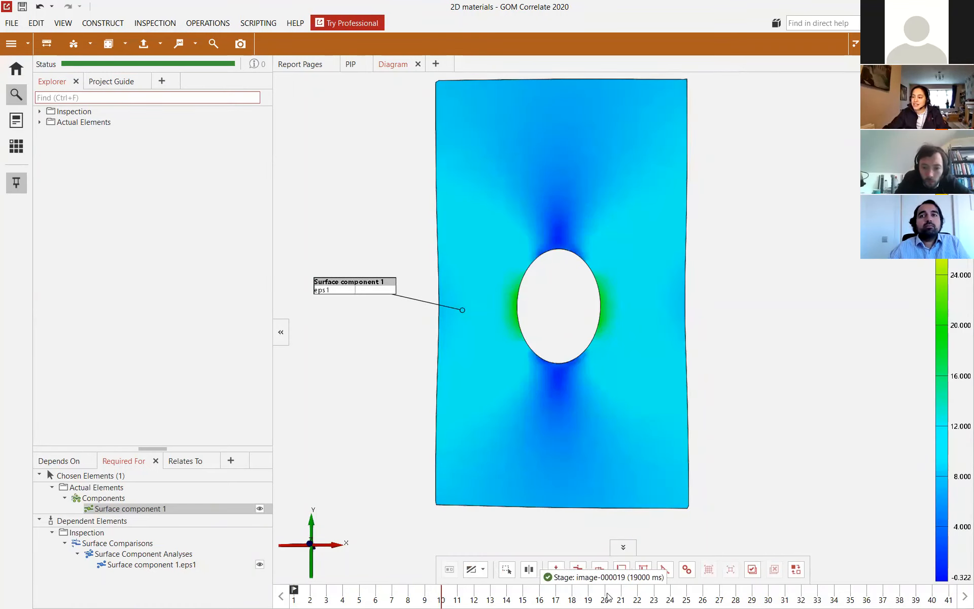
click(752, 599)
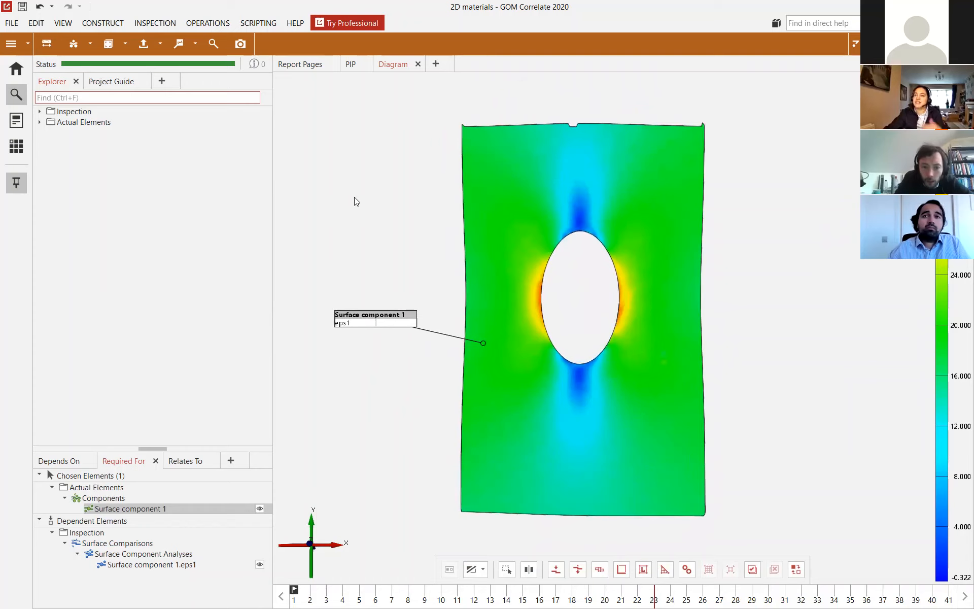
mouse_move(180, 44)
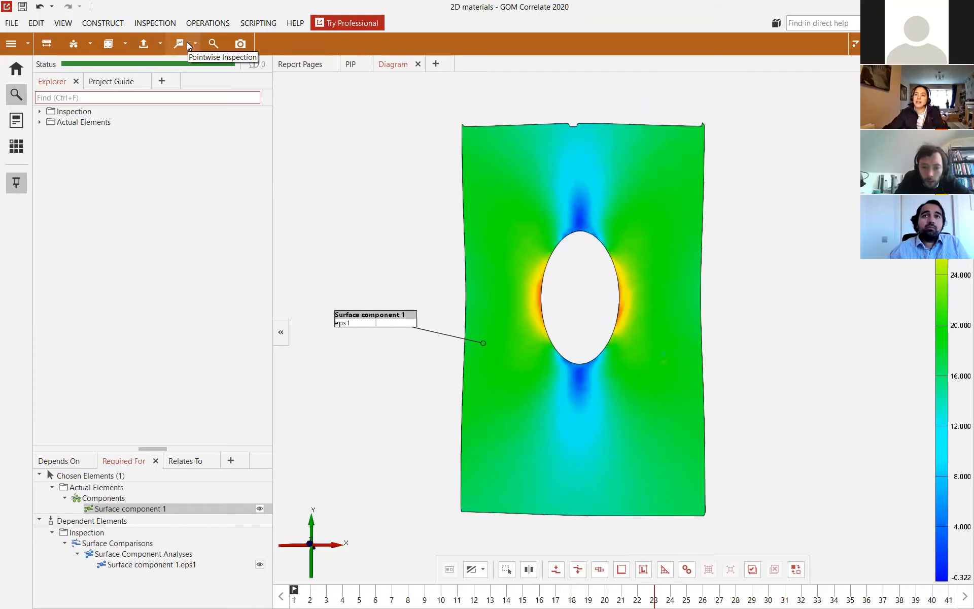
click(180, 44)
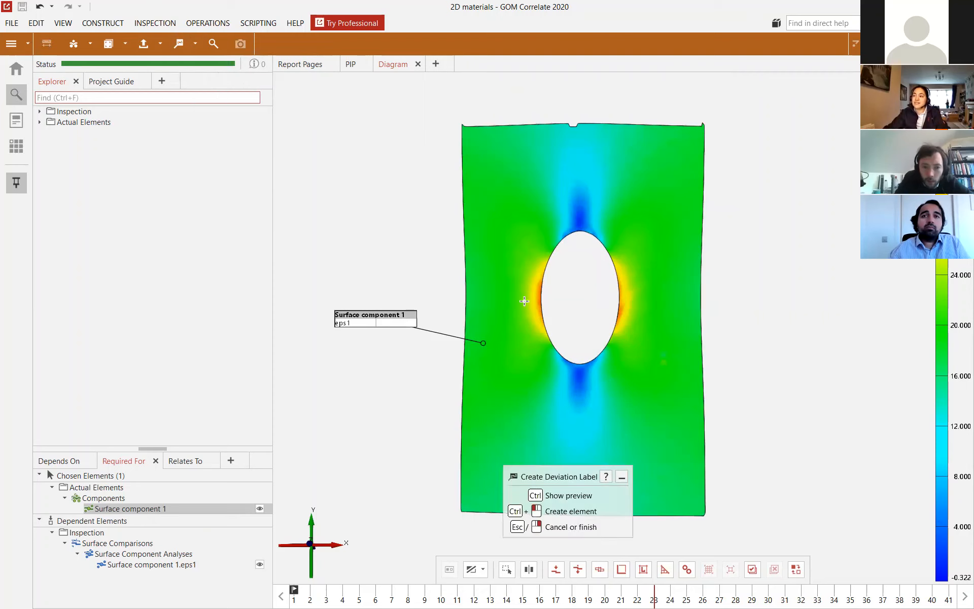
mouse_move(538, 296)
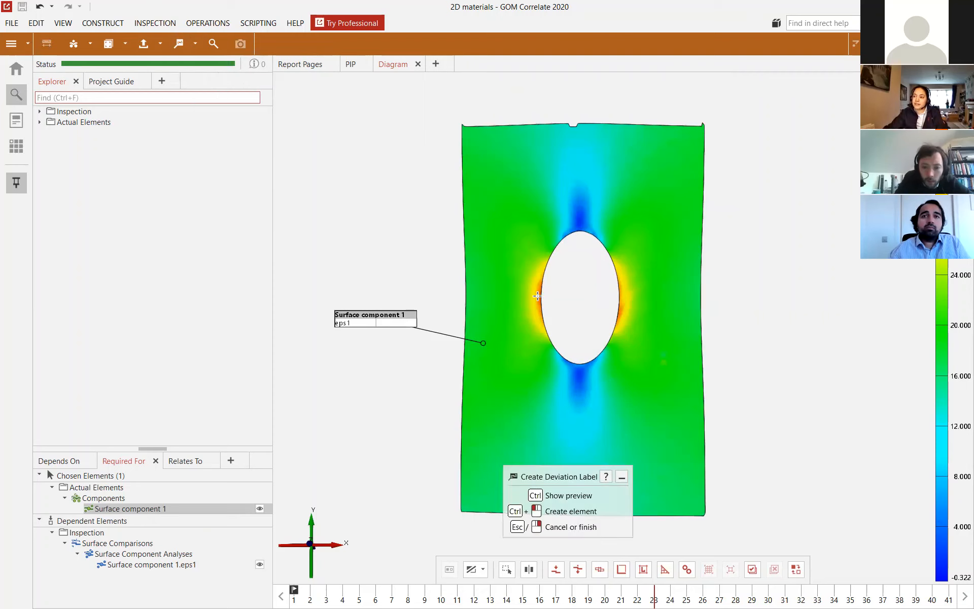
click(538, 296)
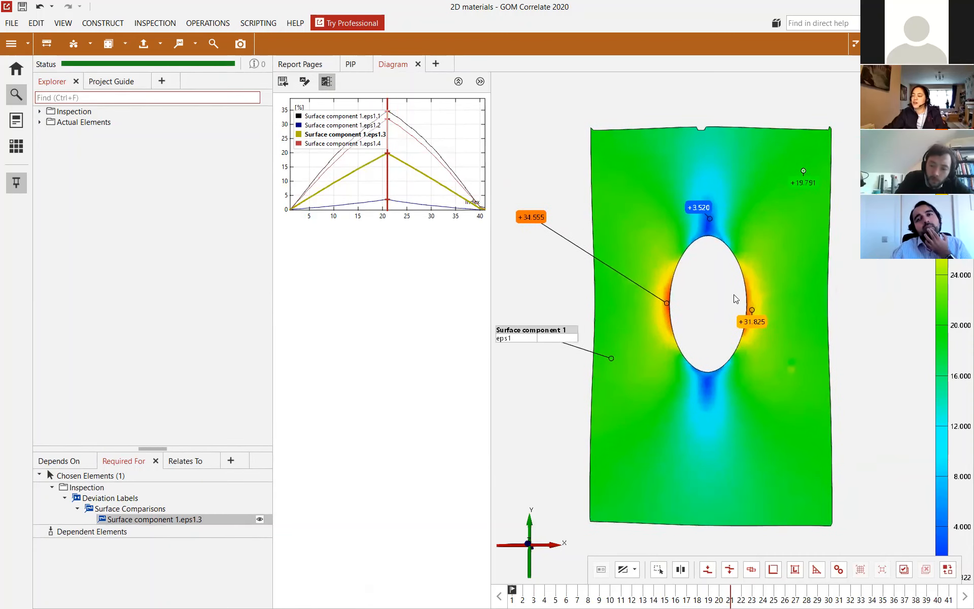
mouse_move(688, 377)
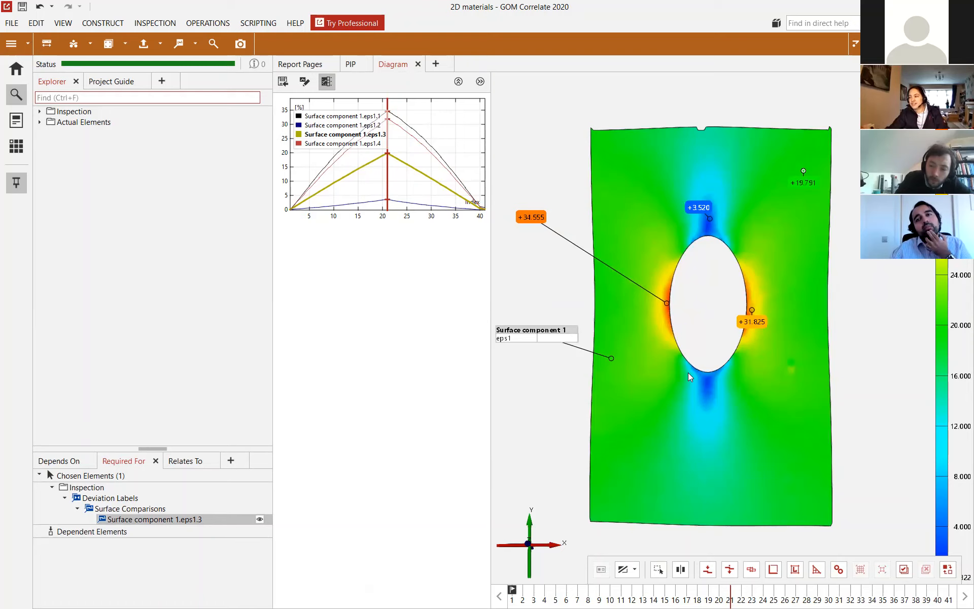
mouse_move(654, 298)
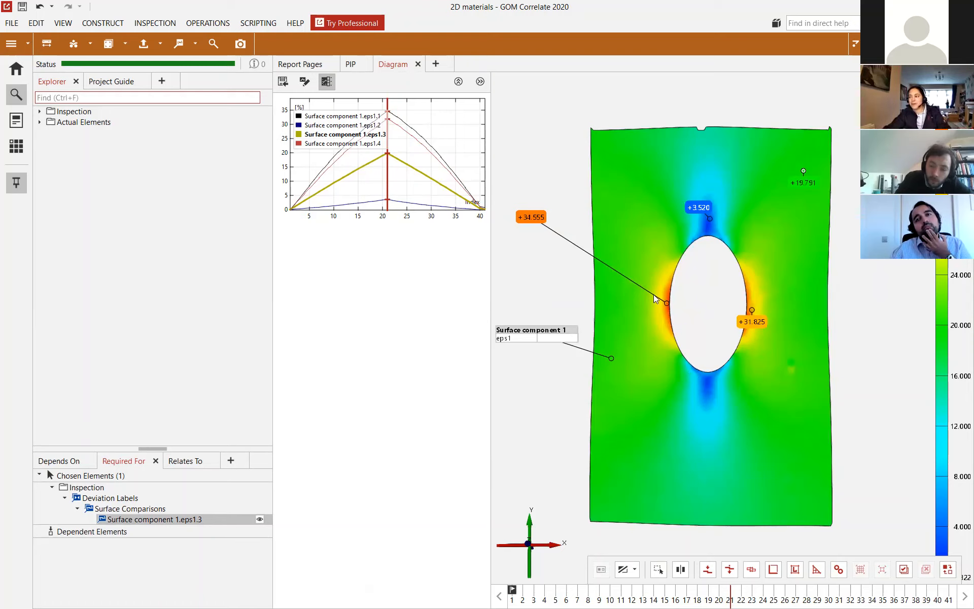
mouse_move(635, 303)
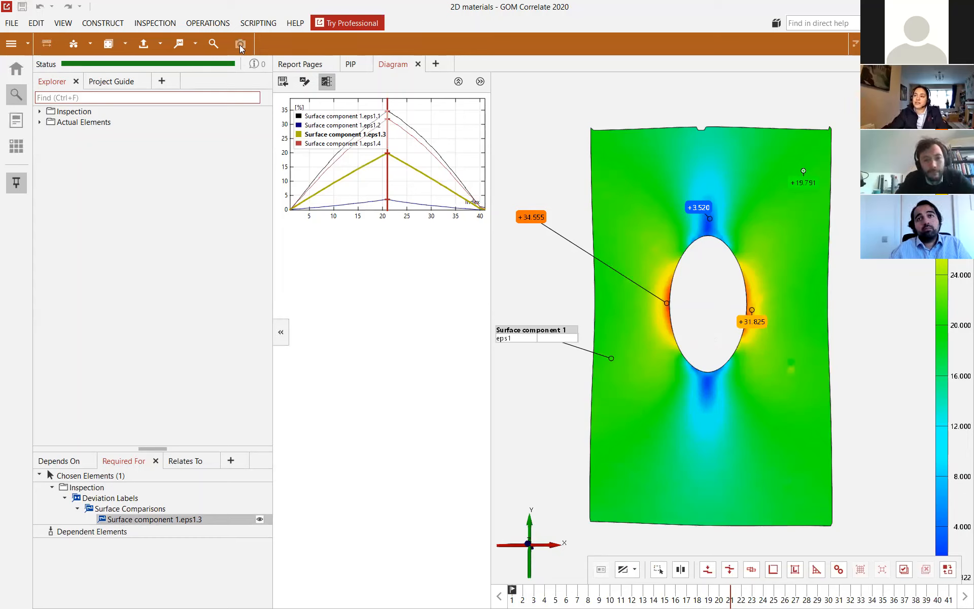
Prepare a report page of the strain map with the +19.791 label moved outward, captured as a still image
click(241, 43)
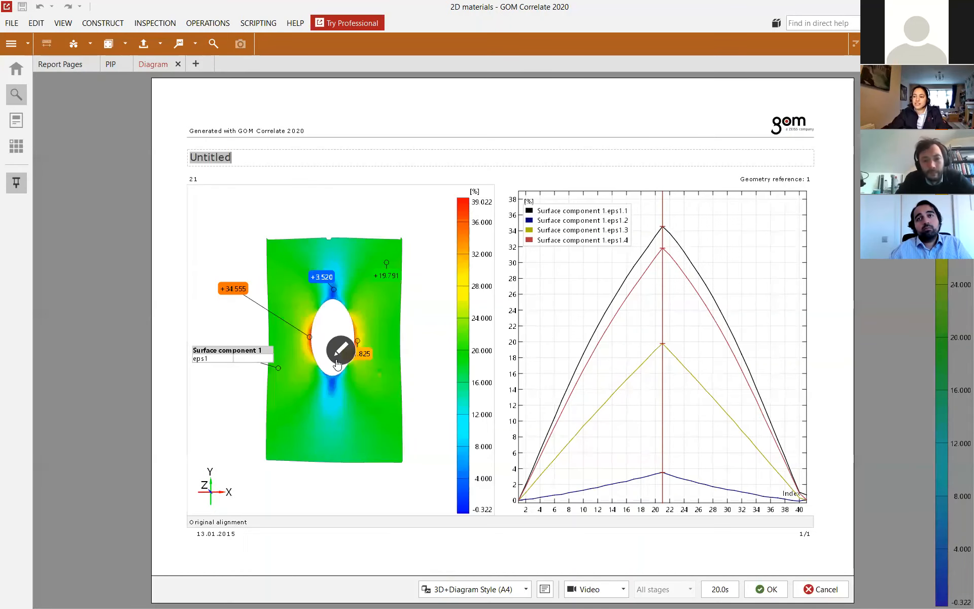
click(474, 589)
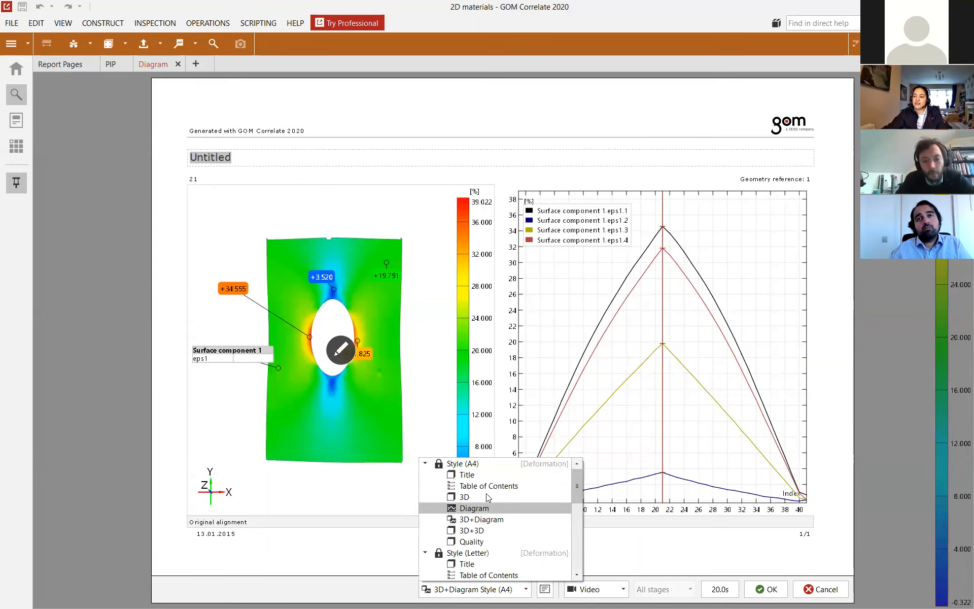
click(464, 497)
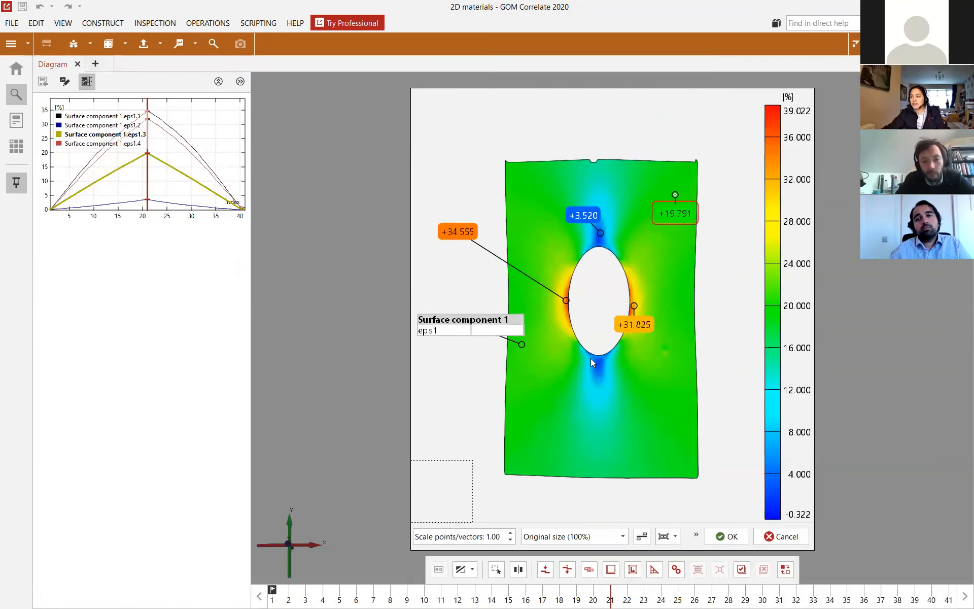
drag(674, 213, 706, 122)
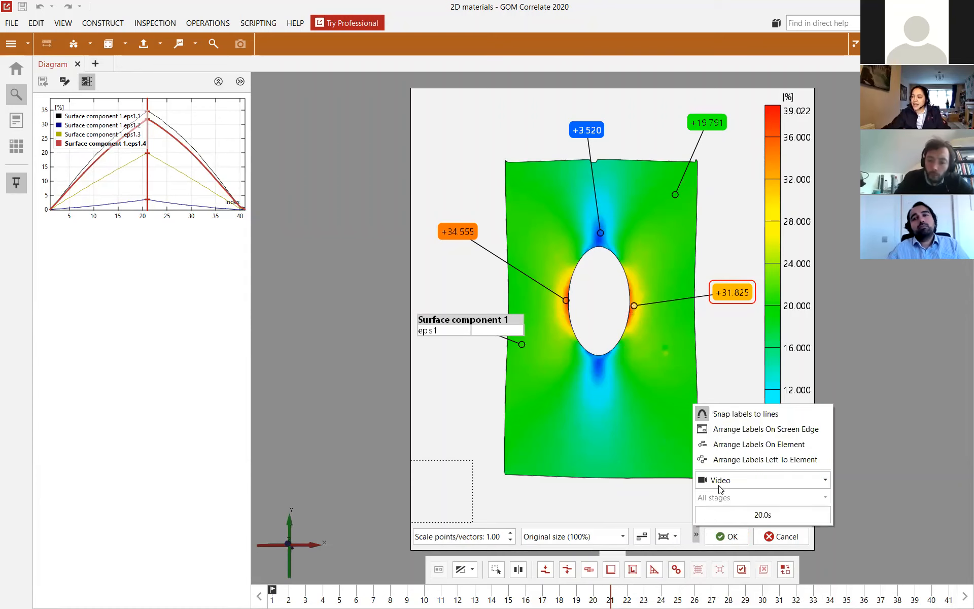
click(762, 480)
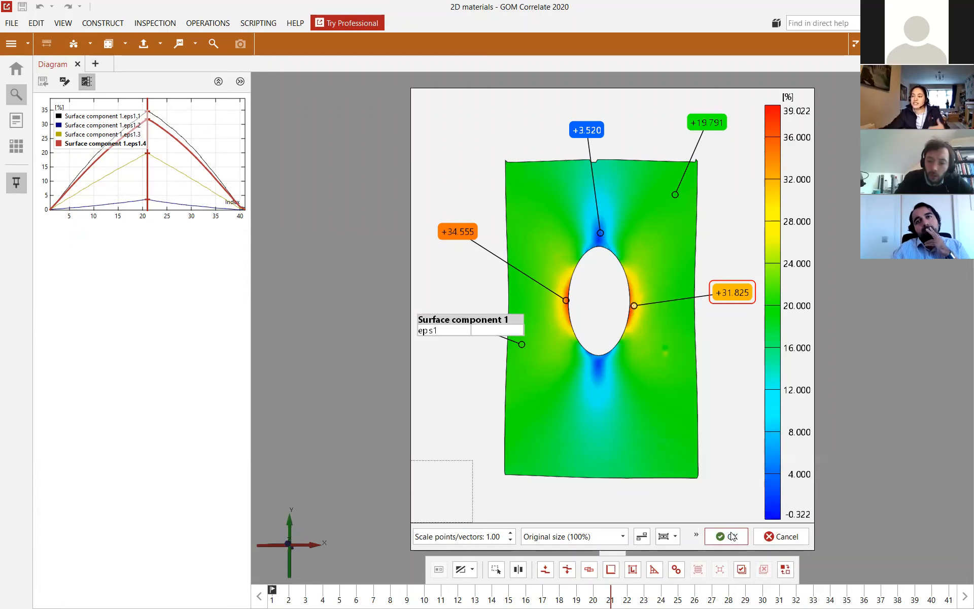
click(719, 536)
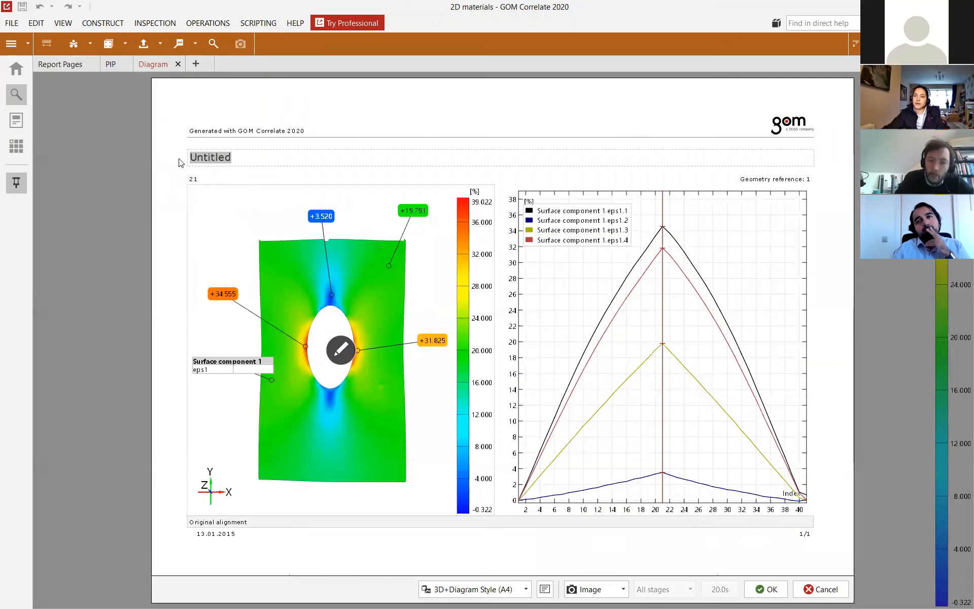
Title the report page Majorstrain
text(Major)
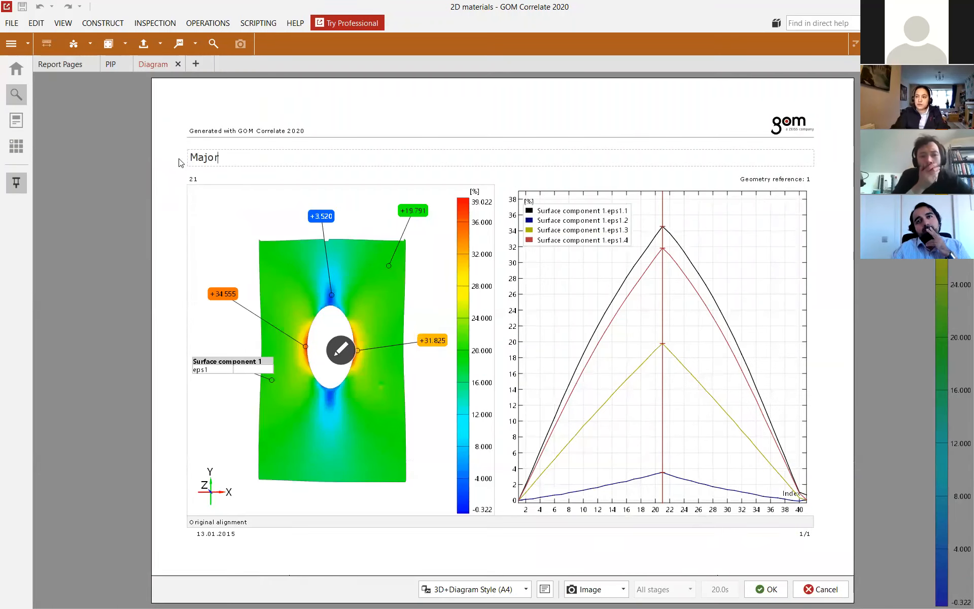
text(strain)
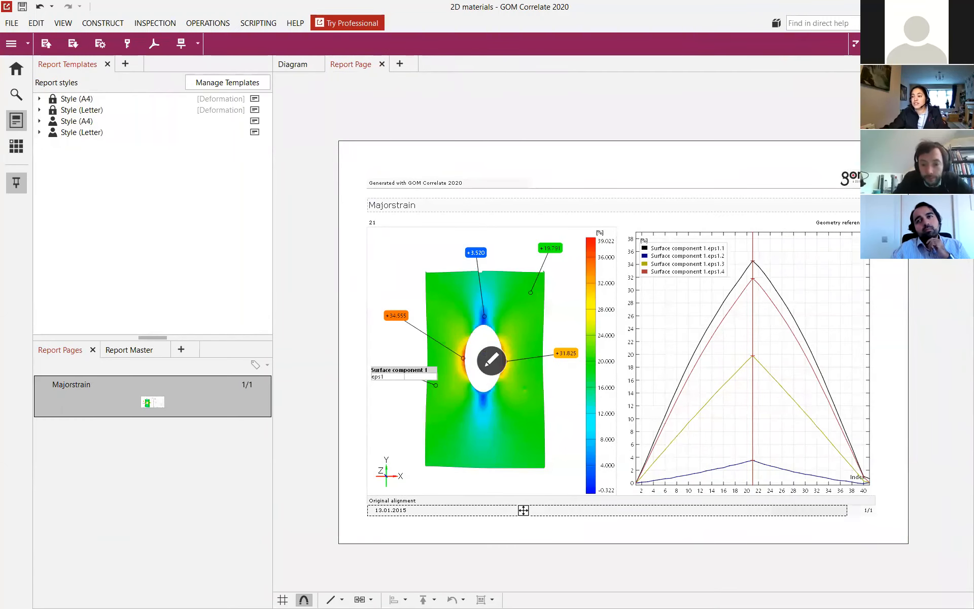
Show the Majorstrain report page's export options (PDF, PNG, clipboard) from its context menu
right_click(151, 397)
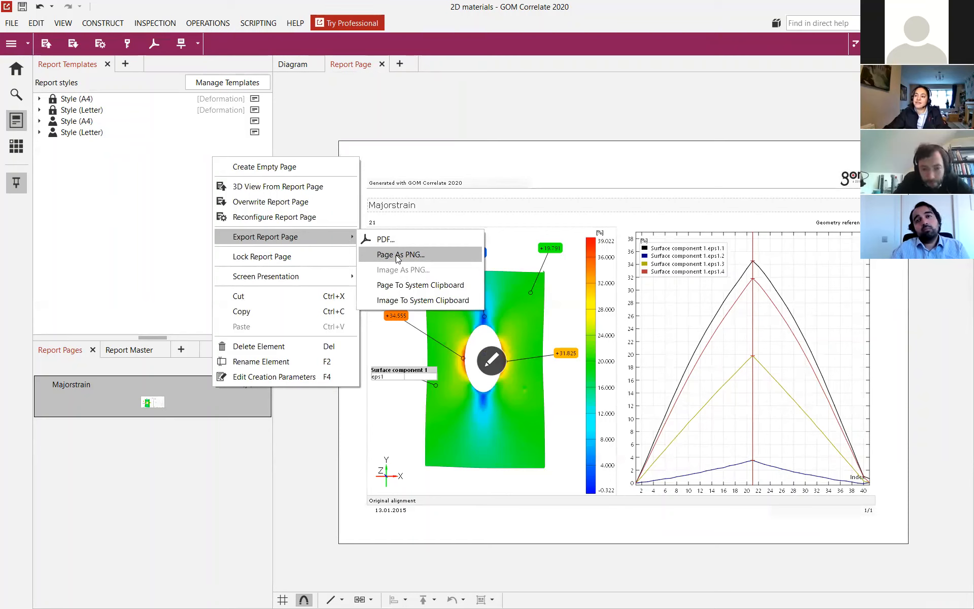
mouse_move(407, 345)
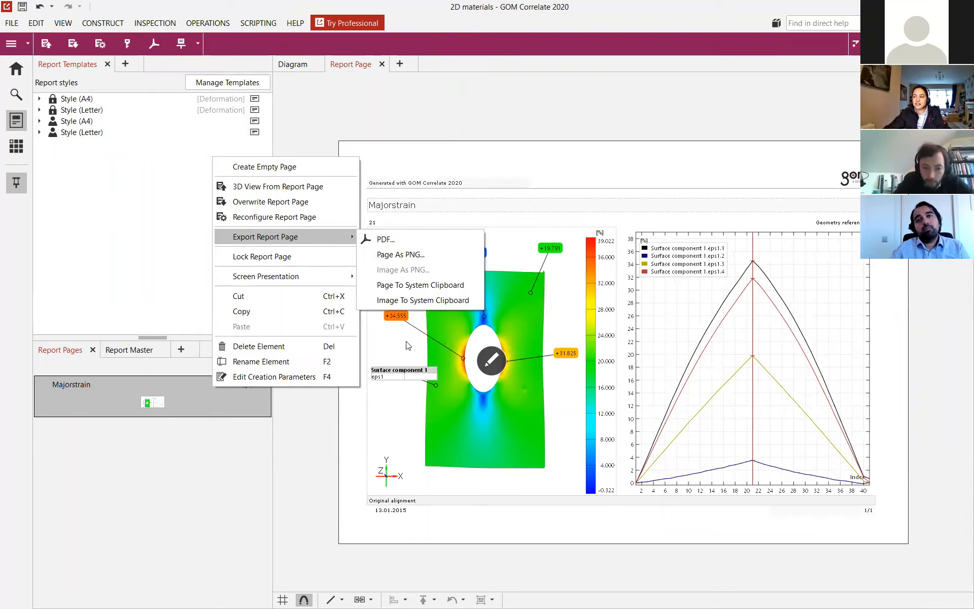
mouse_move(661, 354)
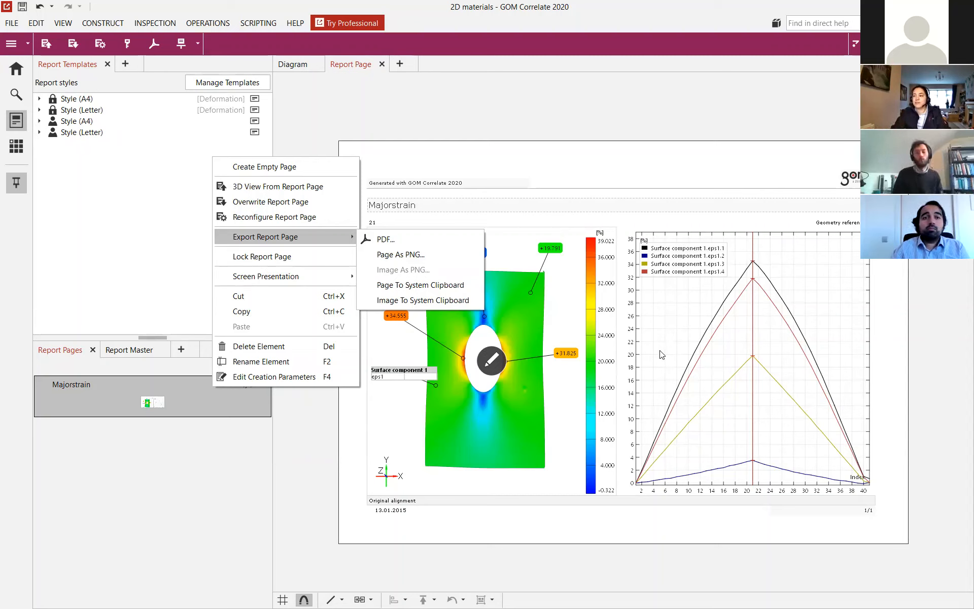
mouse_move(531, 503)
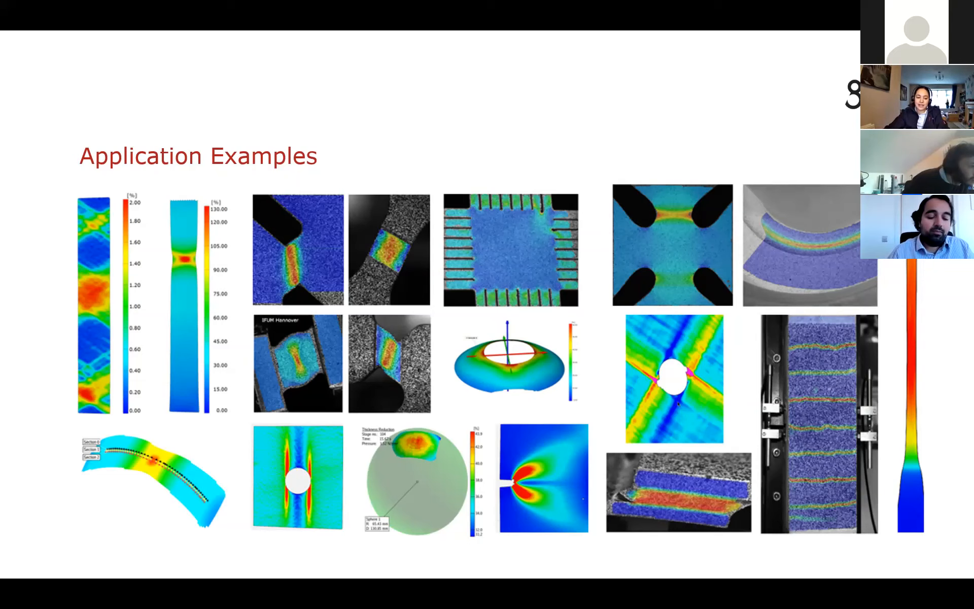
Advance the slideshow to the Application Examples slide of strain map examples
key(right)
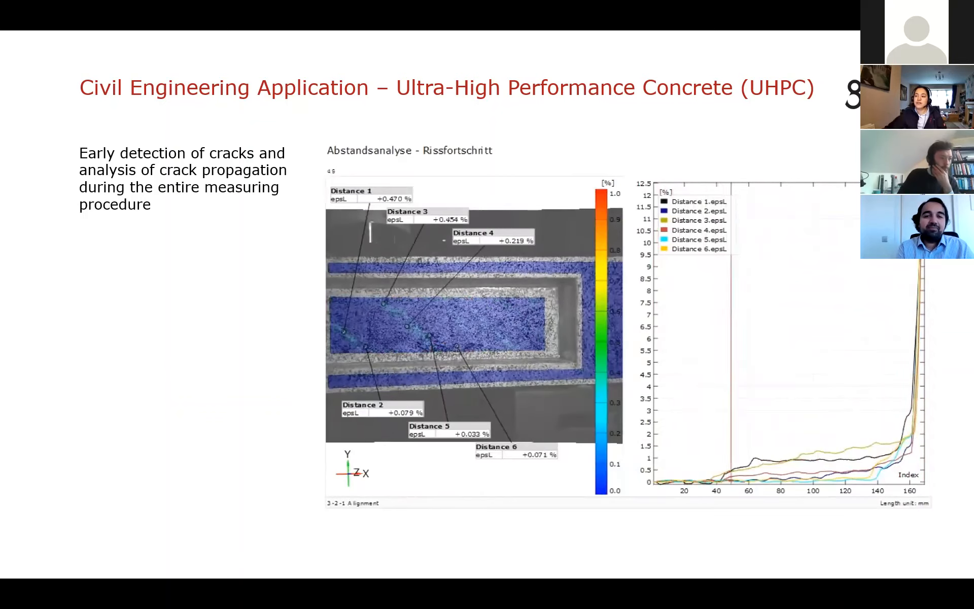
Advance to the Civil Engineering UHPC crack-detection slide with its distance analysis chart
key(Right)
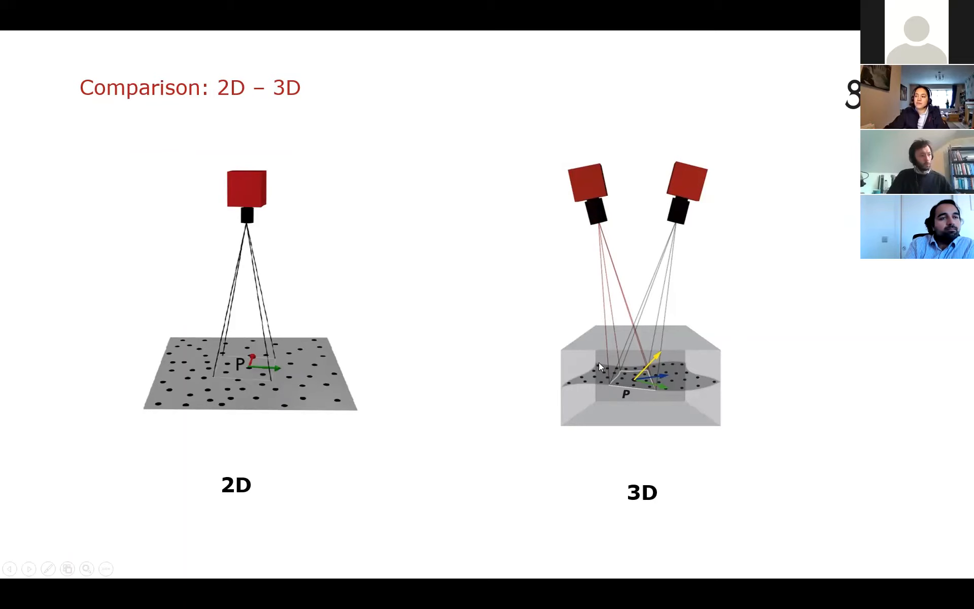
mouse_move(614, 371)
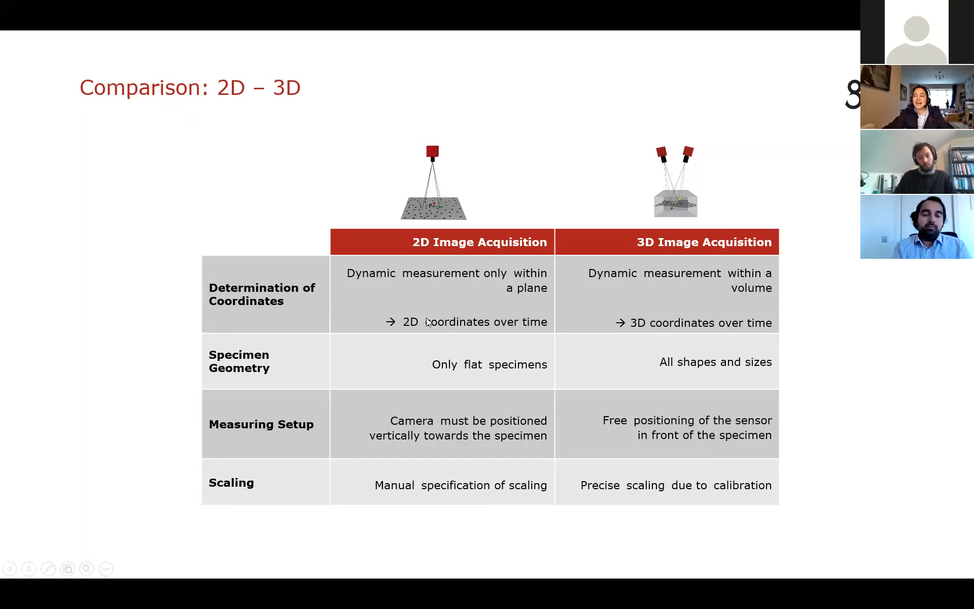
mouse_move(705, 245)
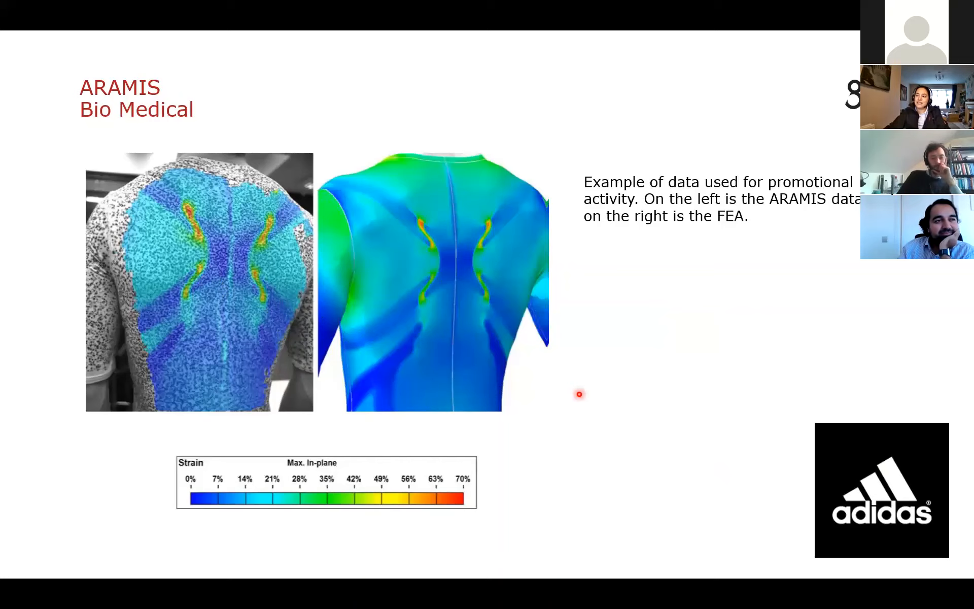
mouse_move(435, 236)
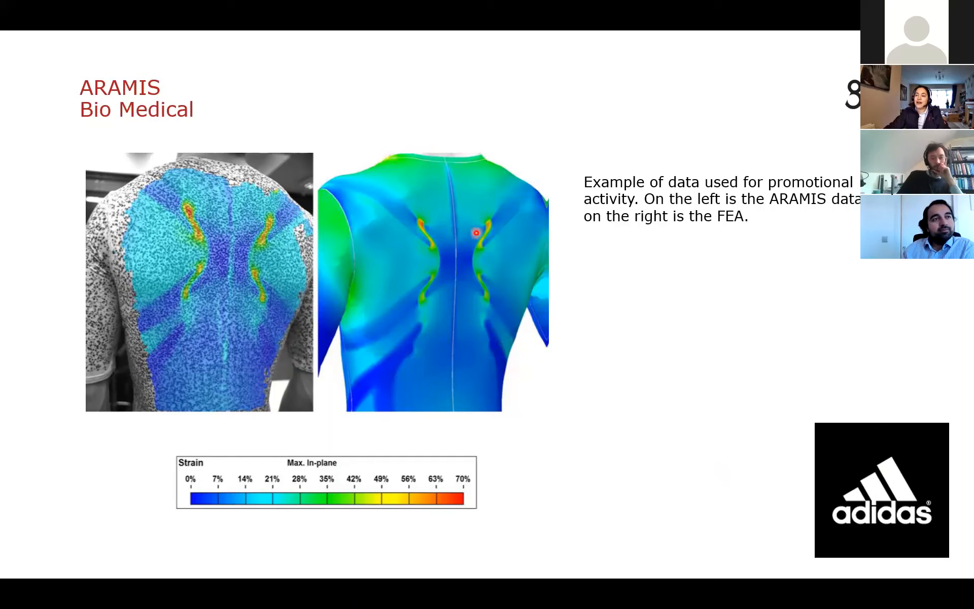
mouse_move(355, 317)
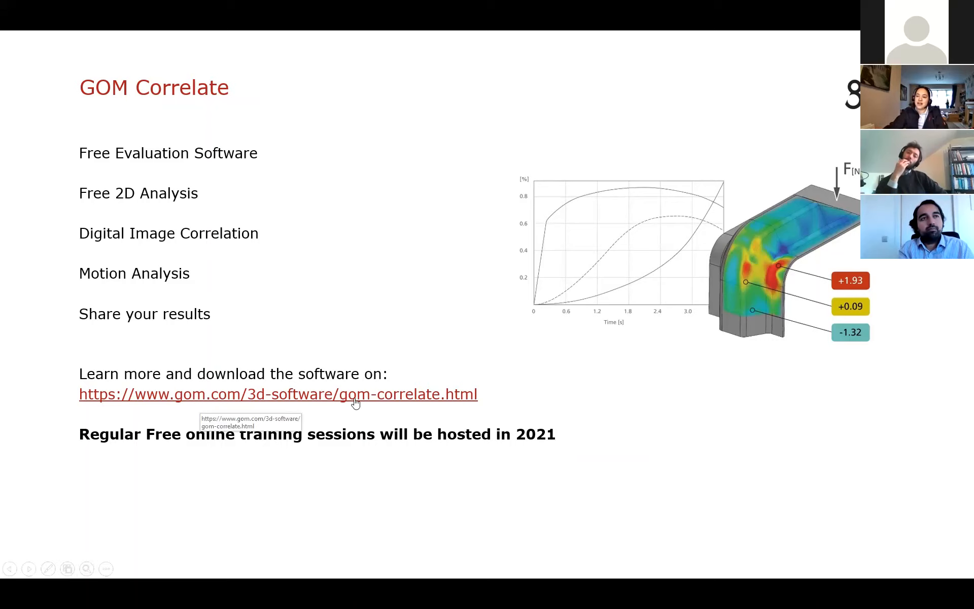
mouse_move(187, 367)
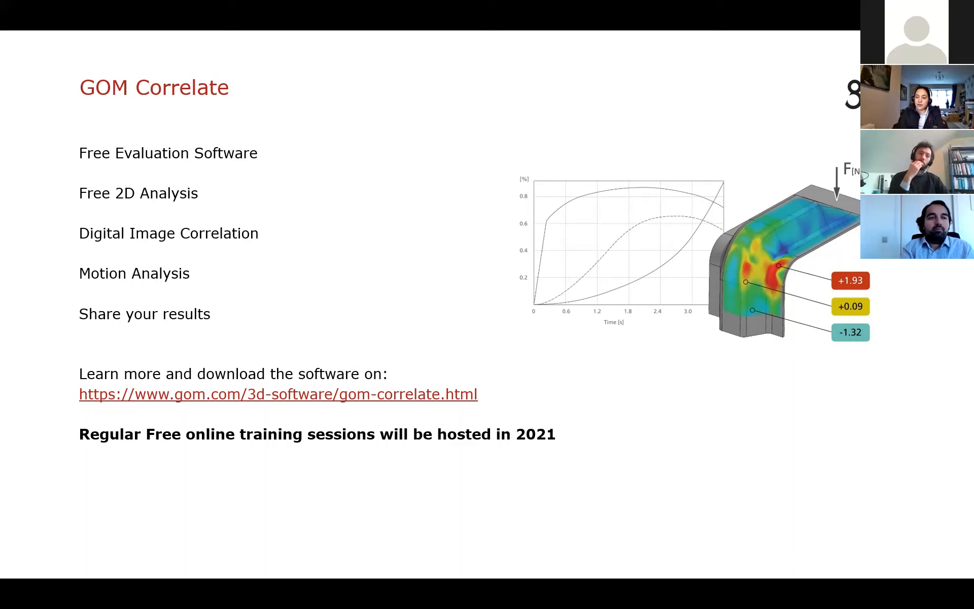
key(Right)
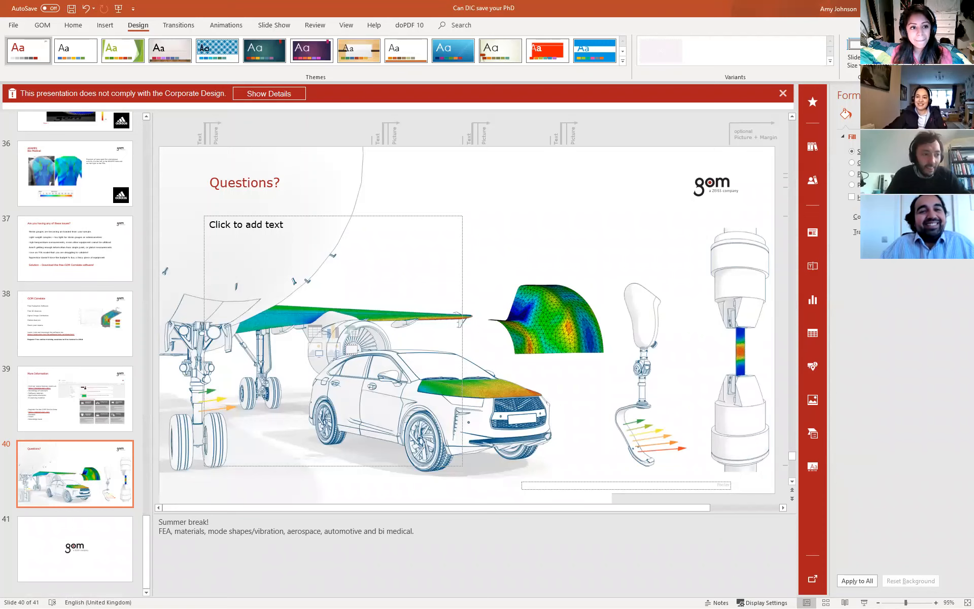
Jump from the ARAMIS Bio Medical slide to slide 5, GOM UK, with four lab equipment photos
click(74, 172)
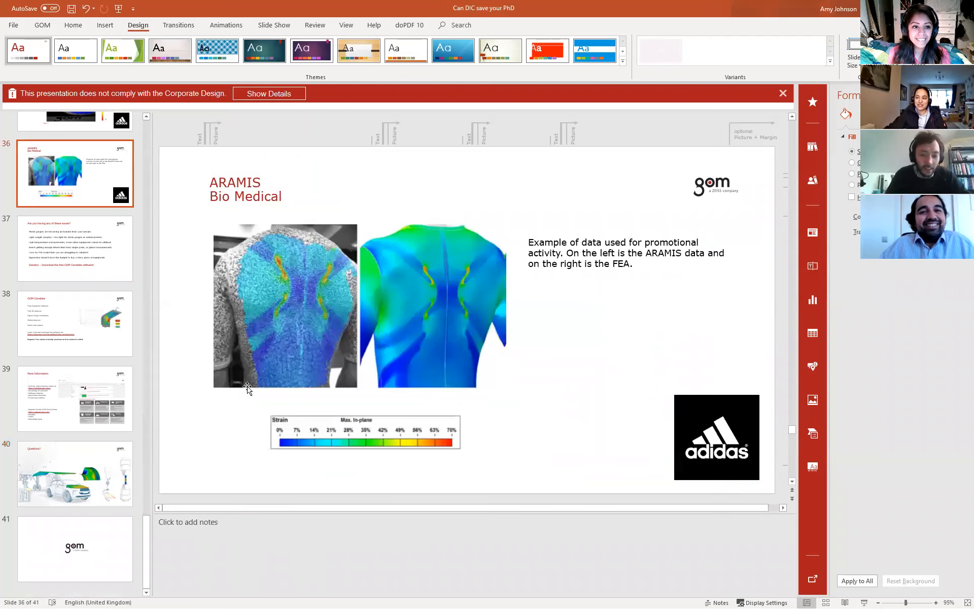
mouse_move(465, 493)
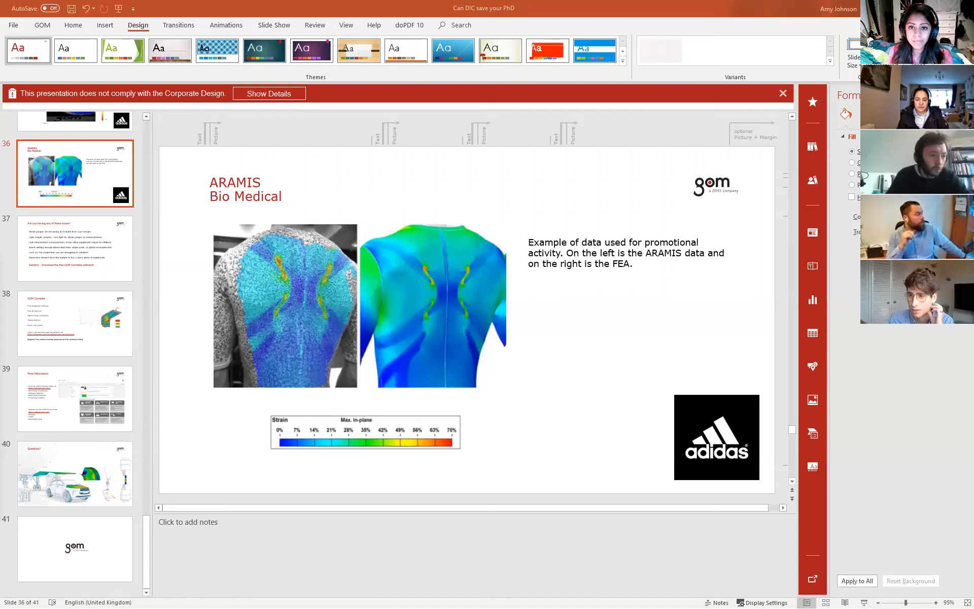
mouse_move(74, 520)
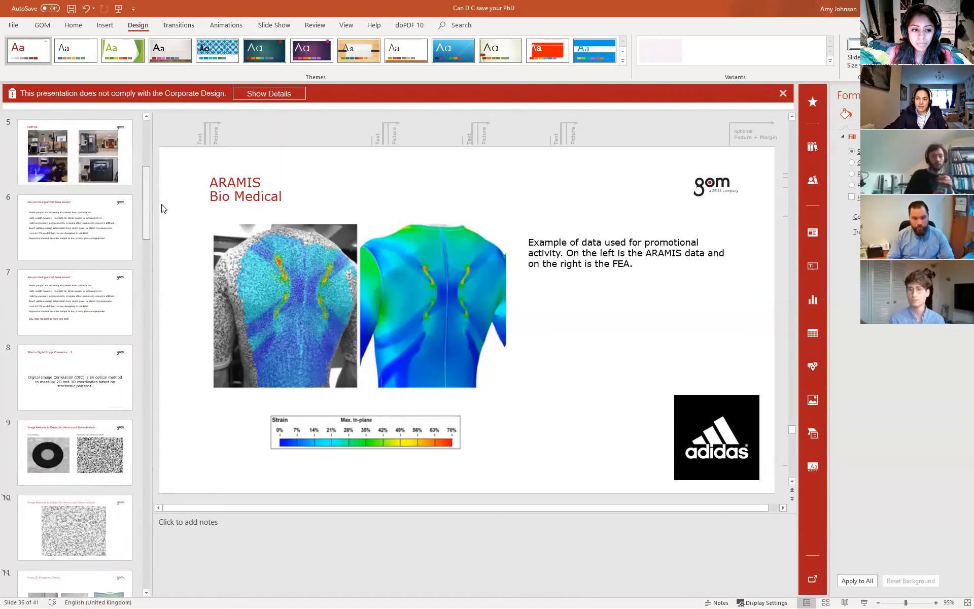
click(74, 153)
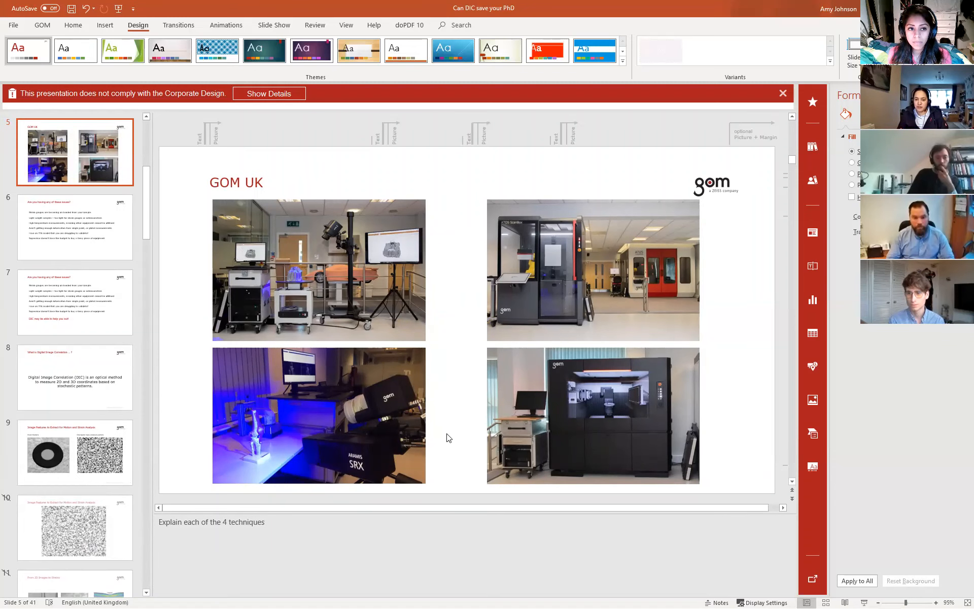
click(74, 152)
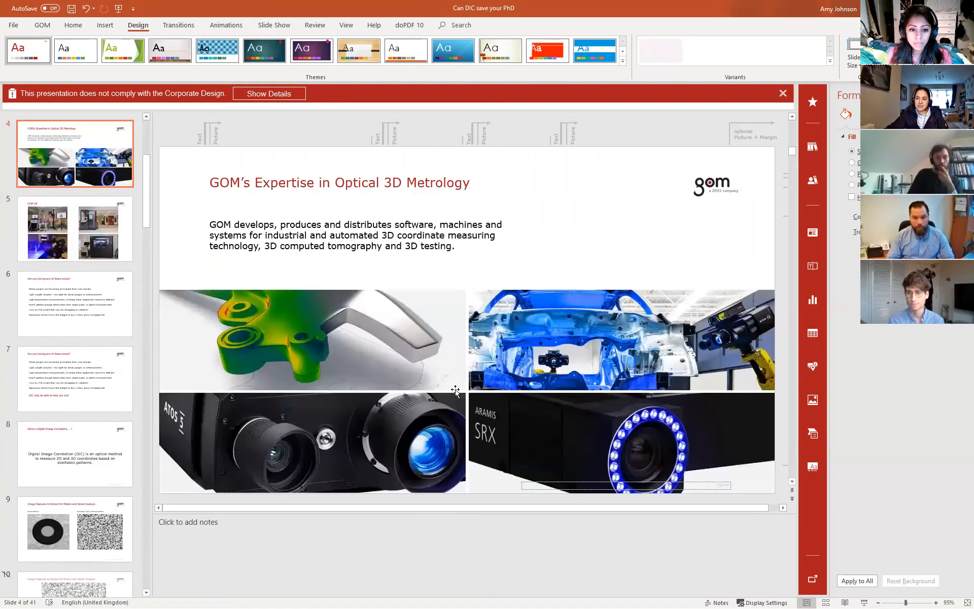
click(74, 229)
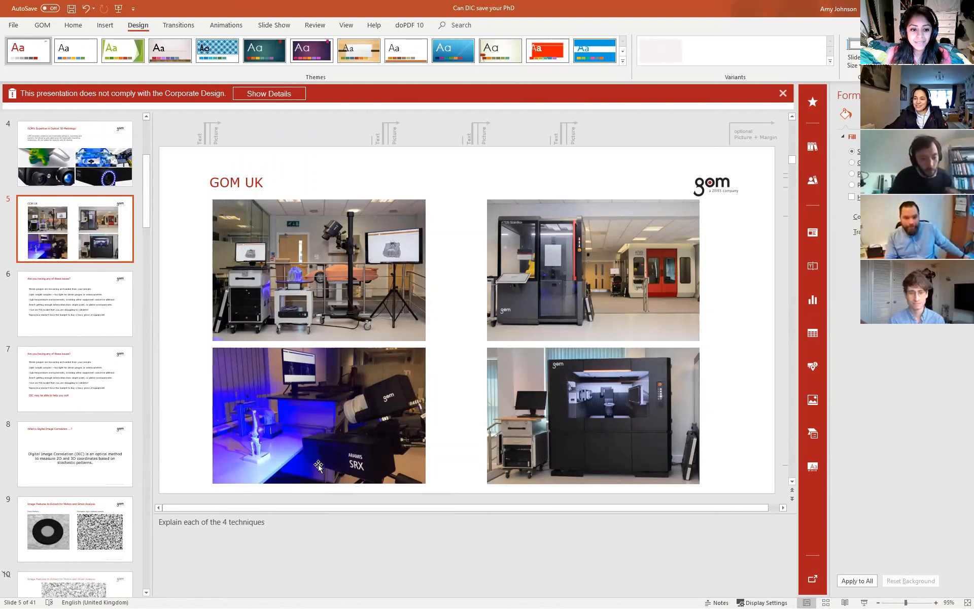
mouse_move(436, 460)
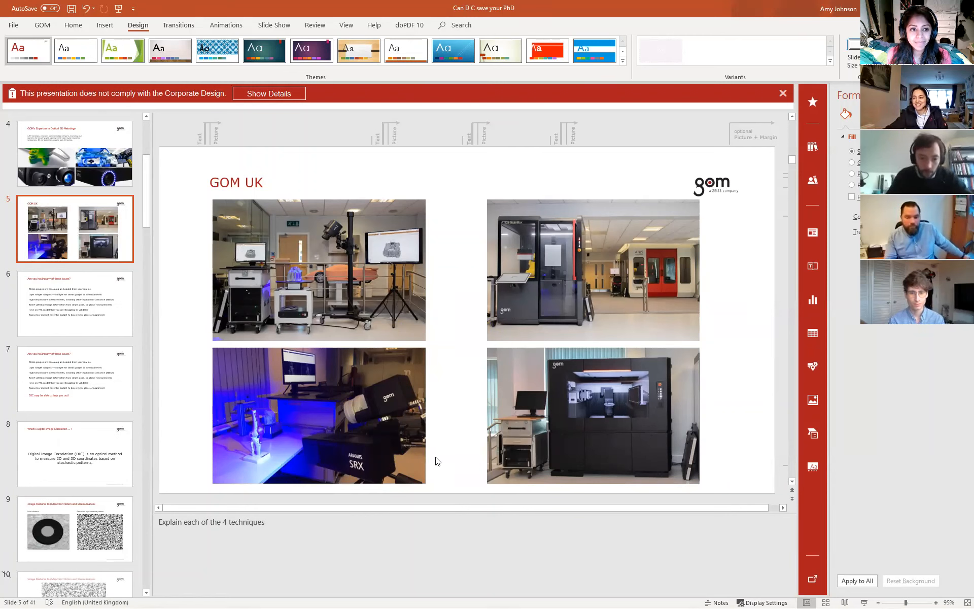
mouse_move(447, 355)
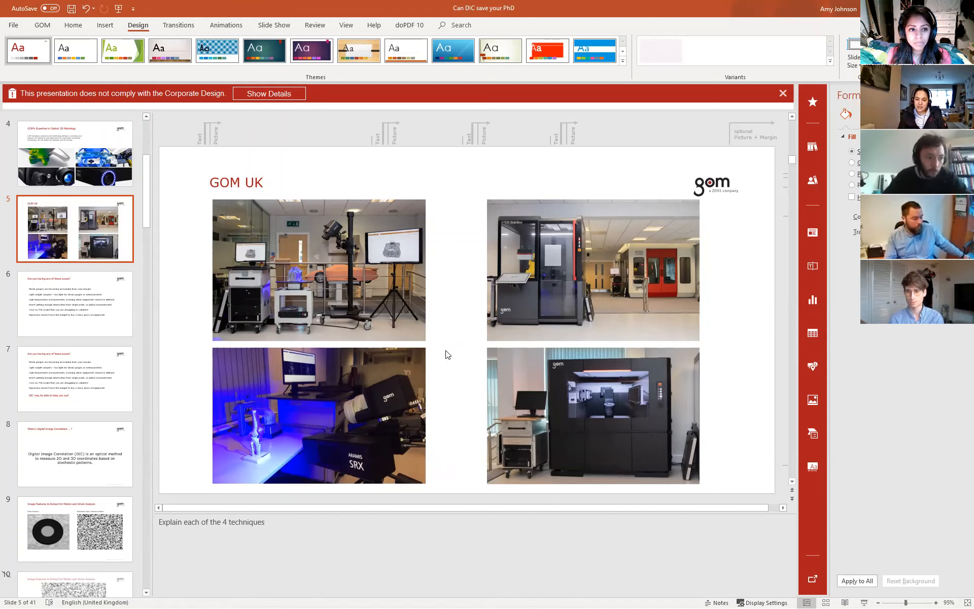
mouse_move(257, 432)
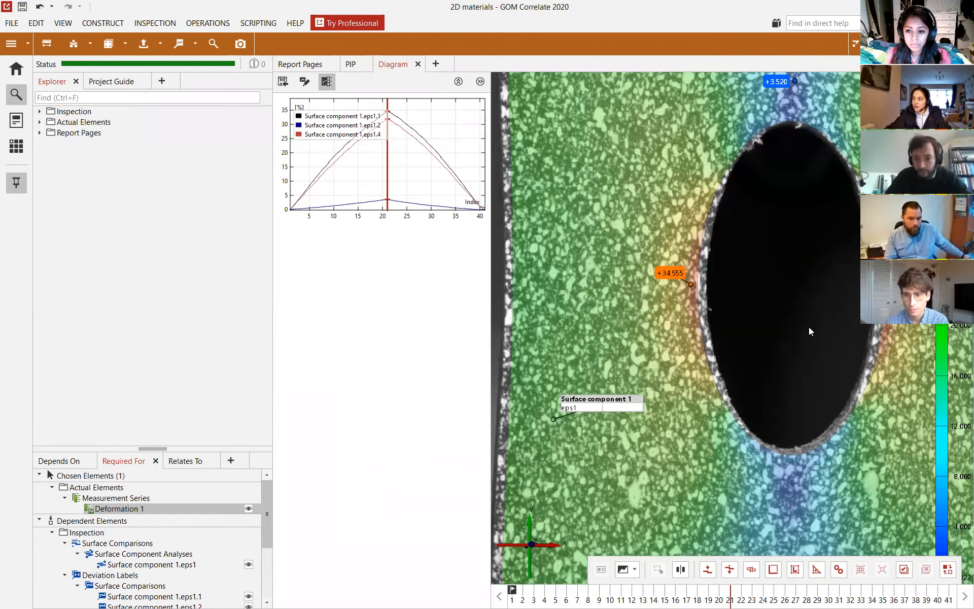
mouse_move(817, 452)
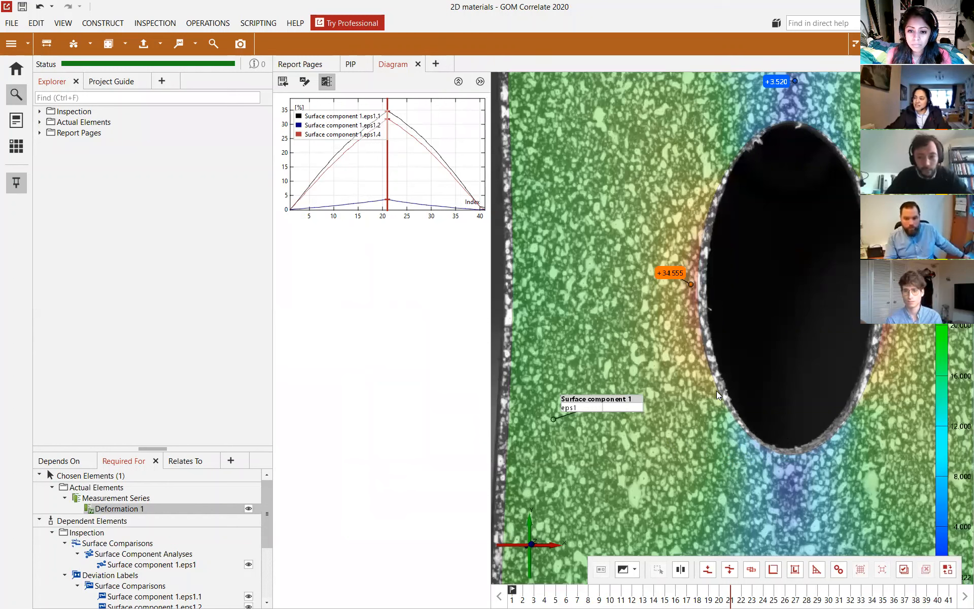
mouse_move(745, 419)
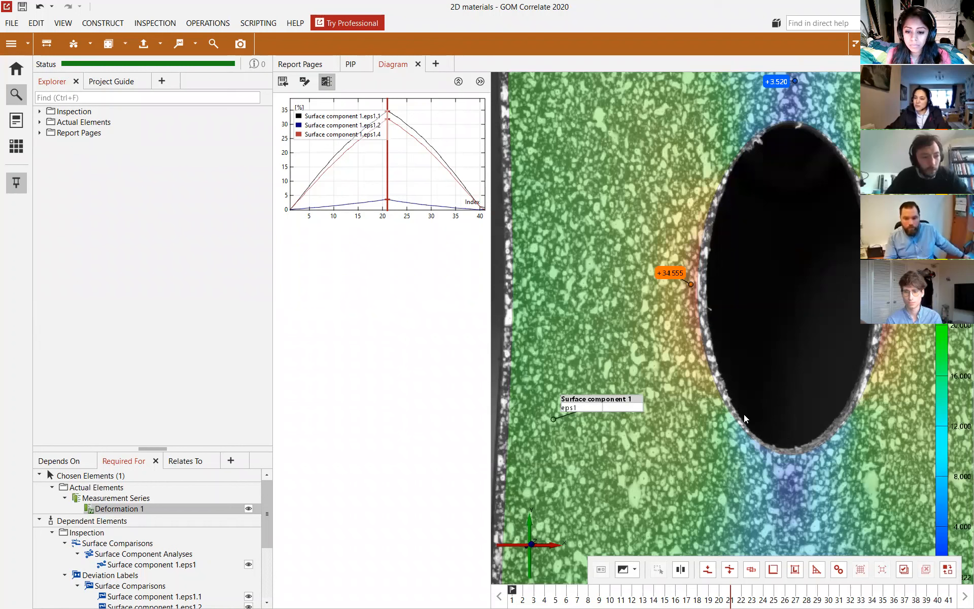
mouse_move(804, 446)
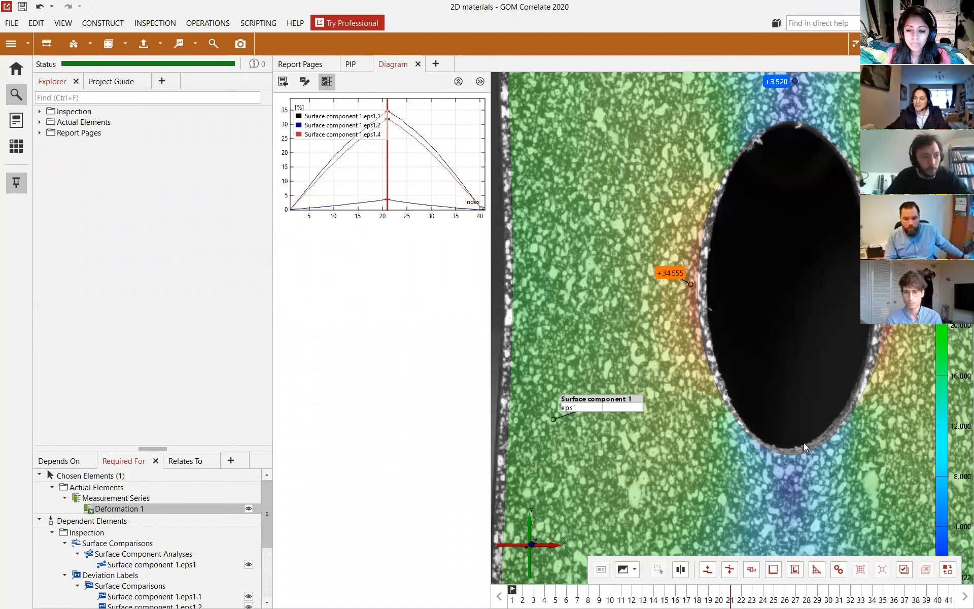
mouse_move(699, 380)
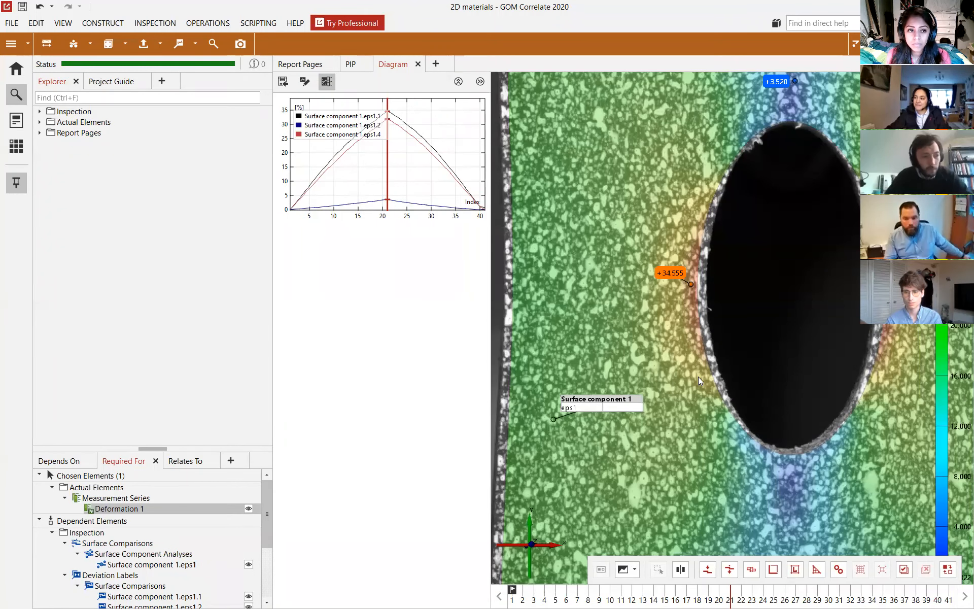